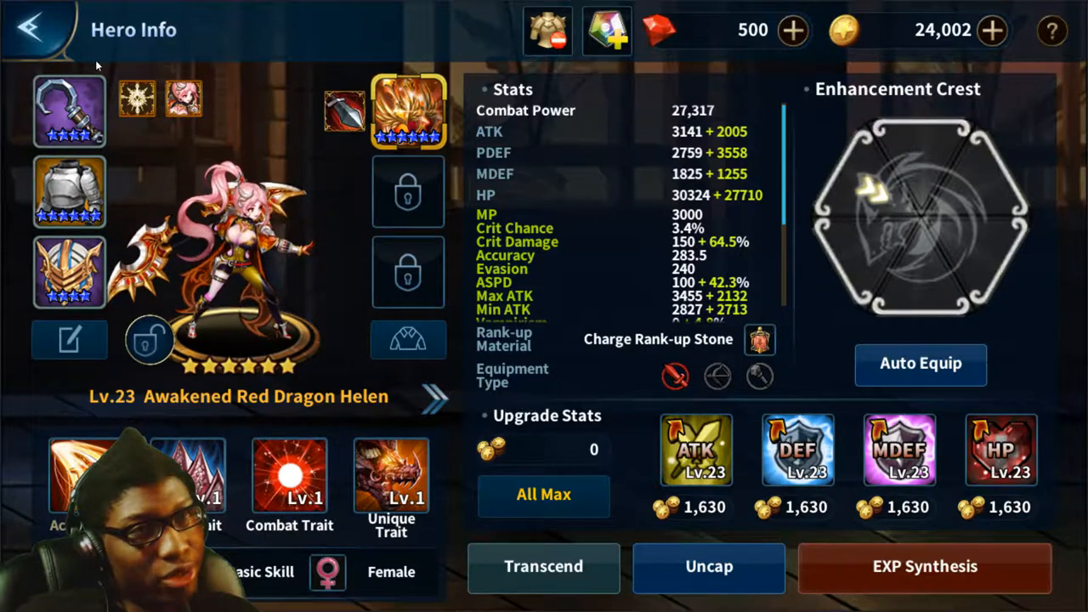
Leave Awakened Red Dragon Helen's hero details and return to the town view.
left_click(37, 30)
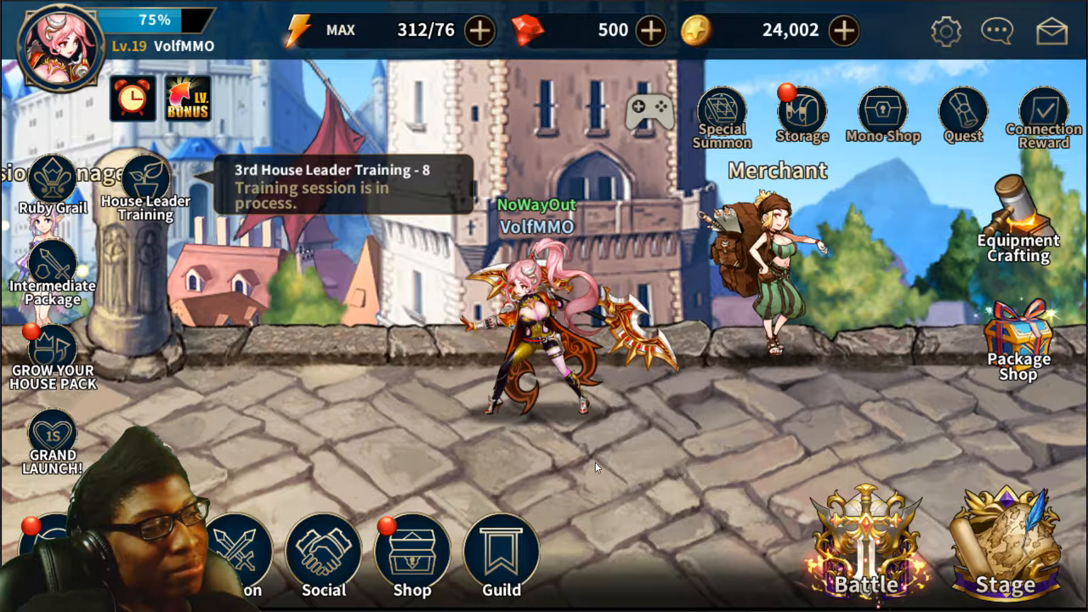
mouse_move(604, 462)
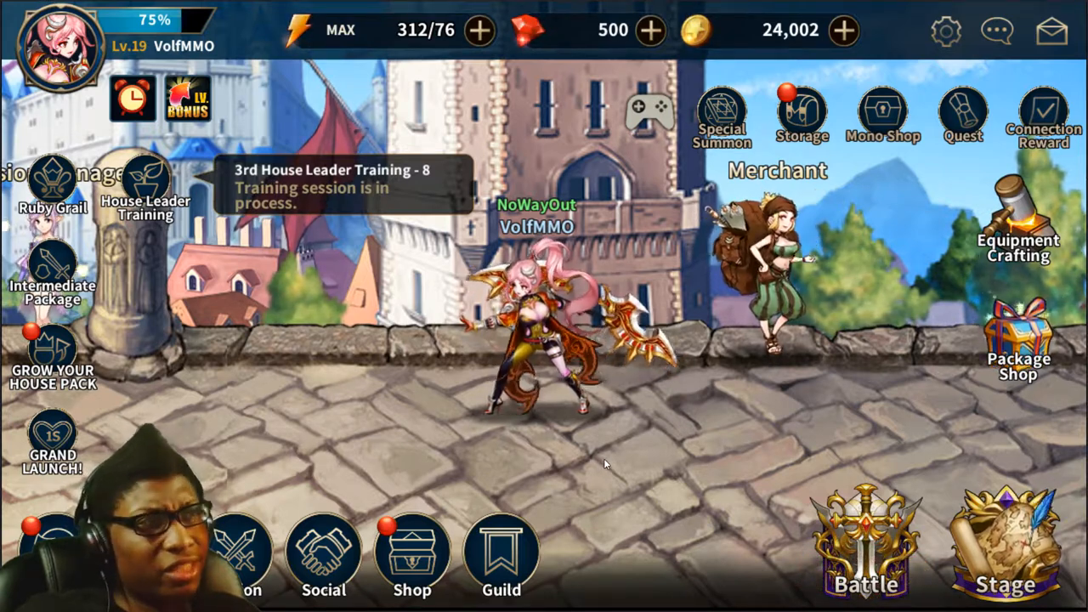
mouse_move(435, 405)
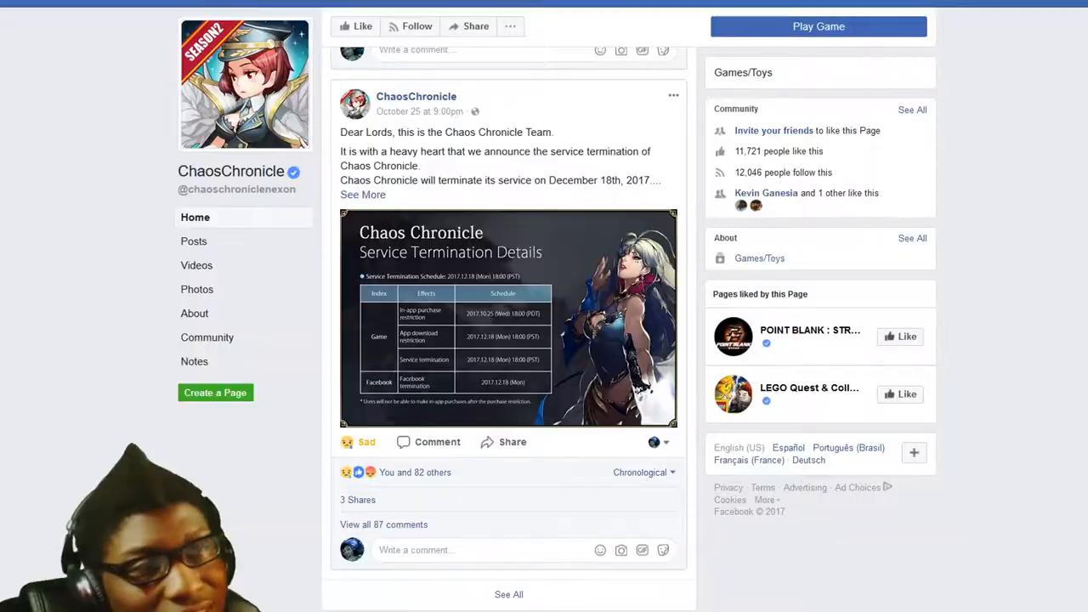
View the Chaos Chronicle weekly hero event schedule image full size, then close the viewer.
scroll("up", 3)
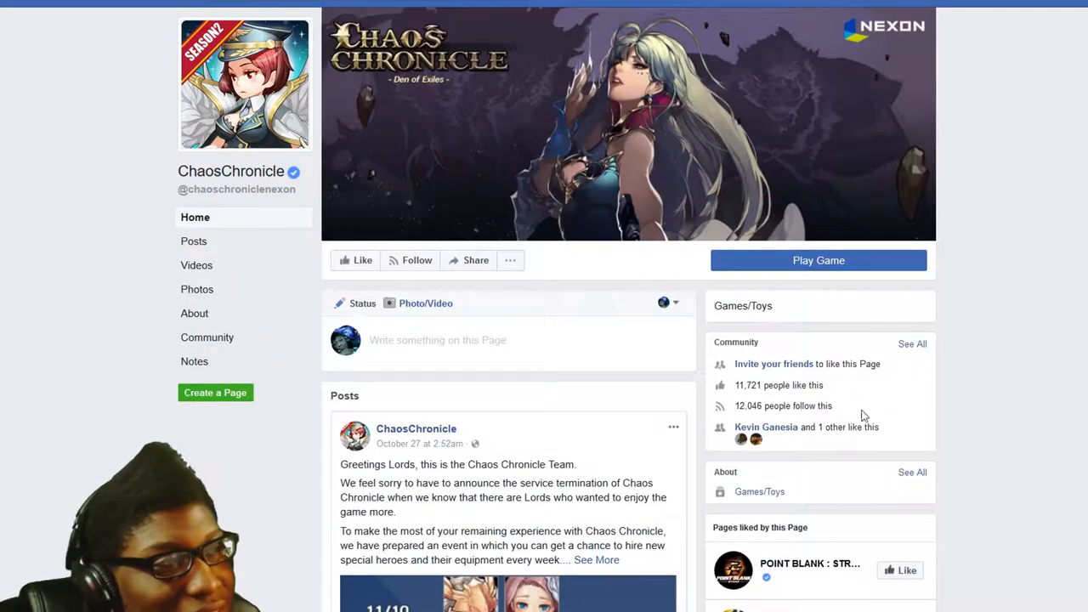
mouse_move(925, 41)
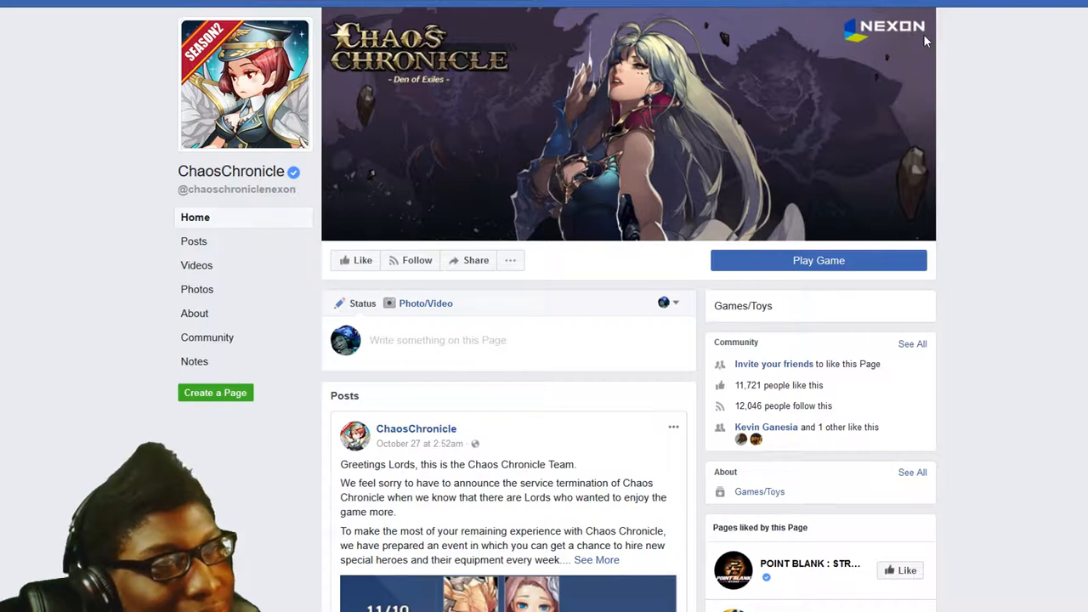
mouse_move(915, 34)
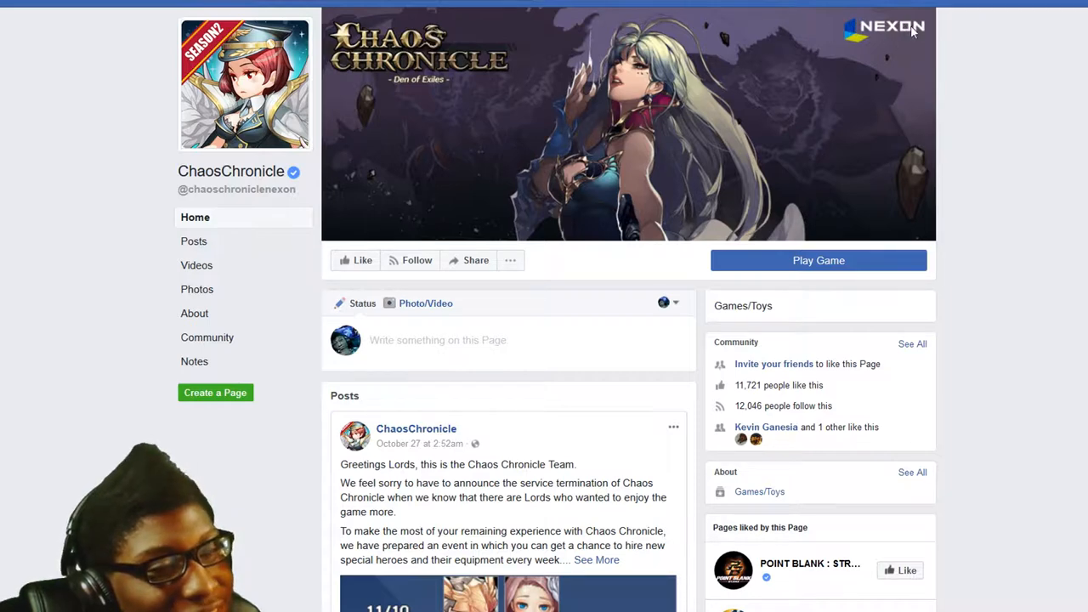
mouse_move(755, 71)
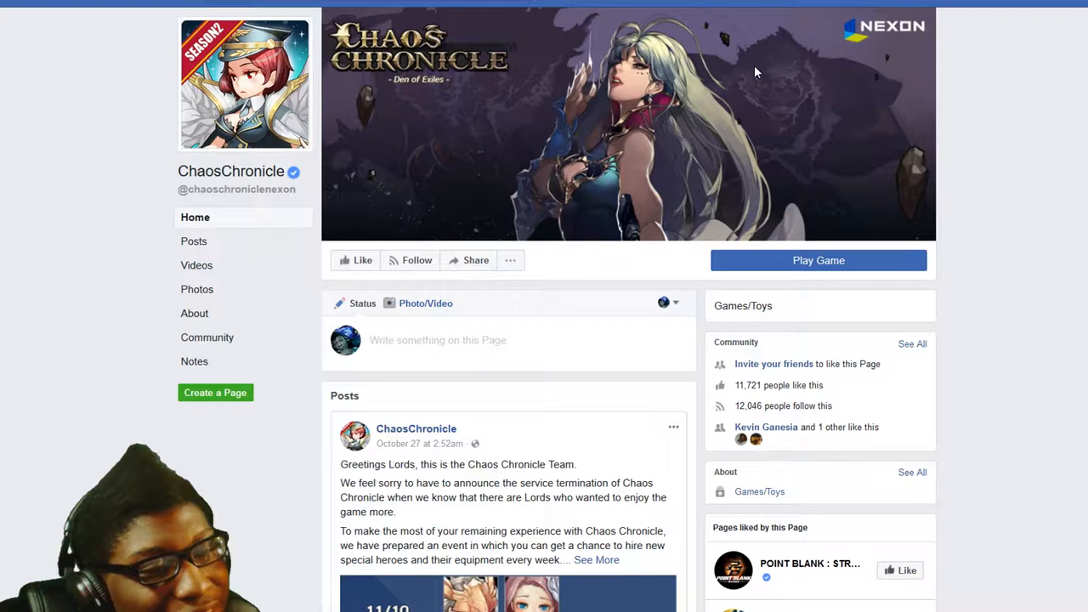
mouse_move(867, 37)
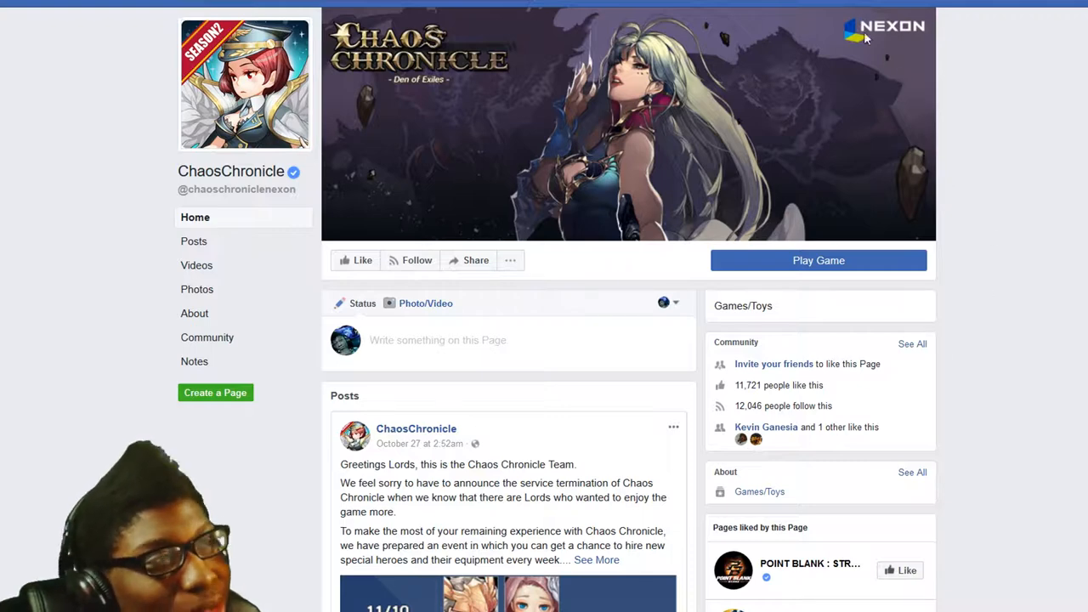
mouse_move(987, 48)
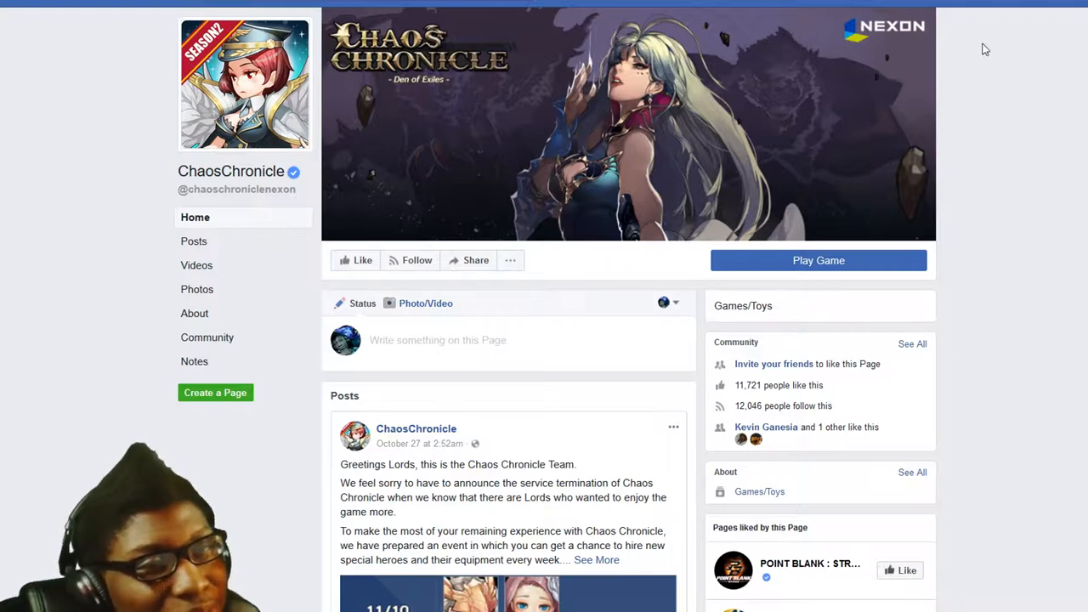
scroll("down", 3)
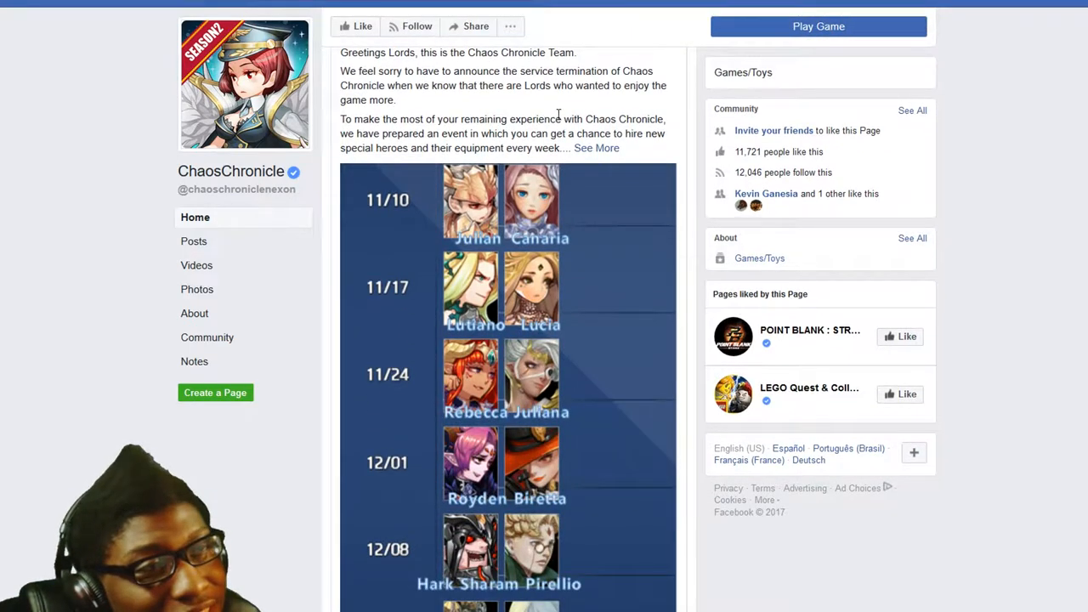
scroll("down", 3)
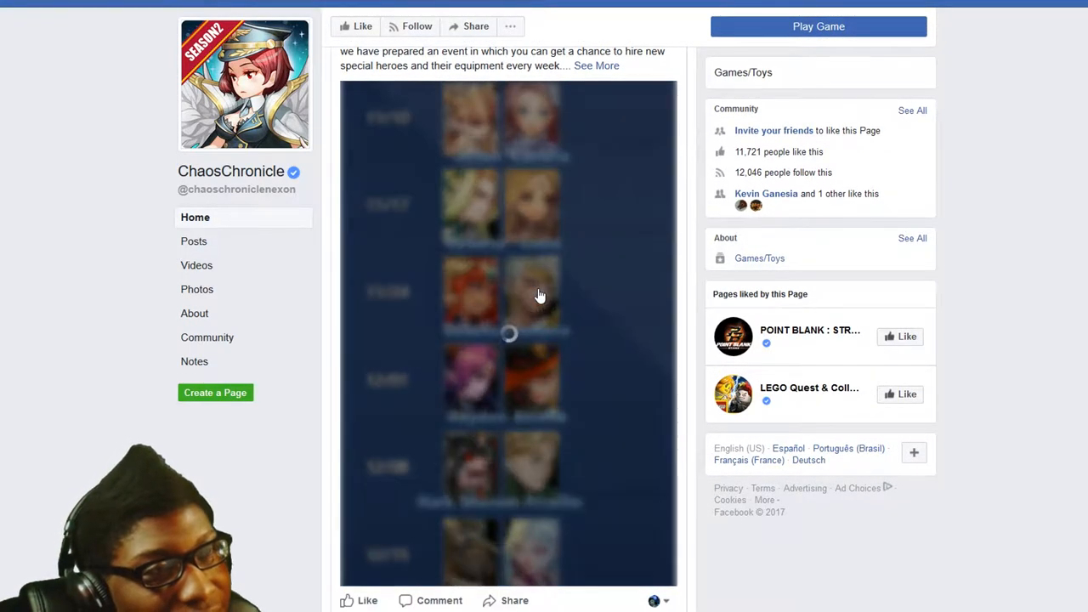
left_click(530, 293)
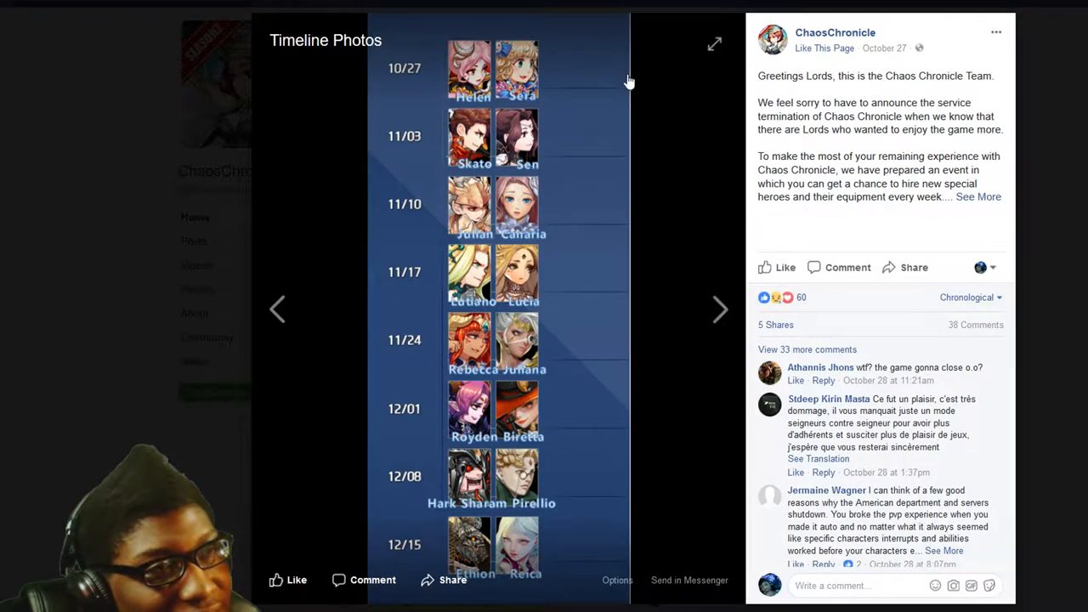
mouse_move(442, 370)
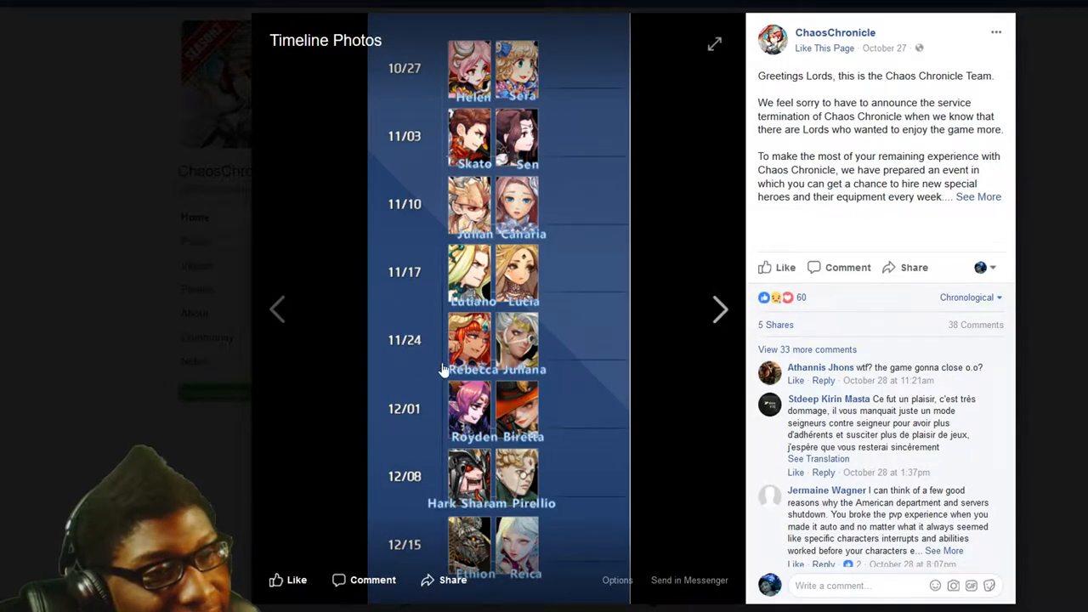
mouse_move(412, 76)
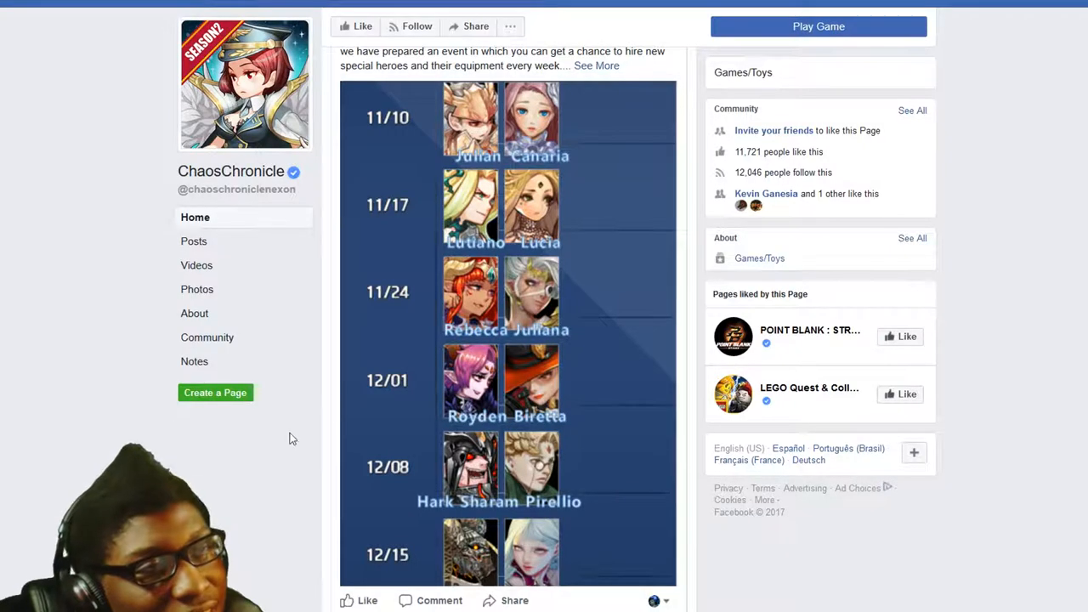
mouse_move(259, 435)
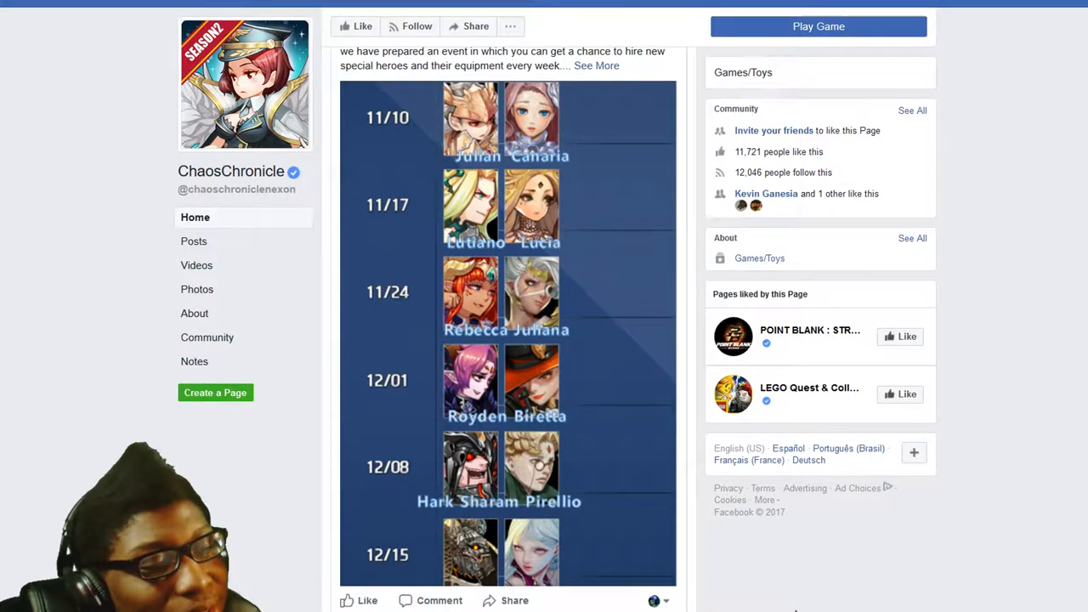
left_click(816, 27)
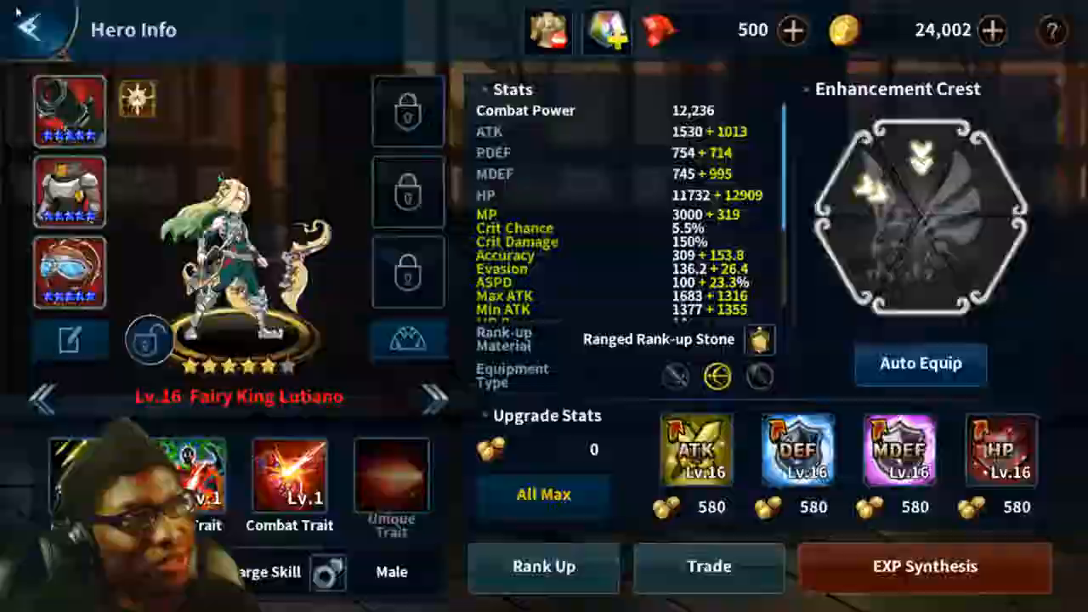
Back out of Lutiano's hero details and the hero roster to the town hub.
left_click(31, 31)
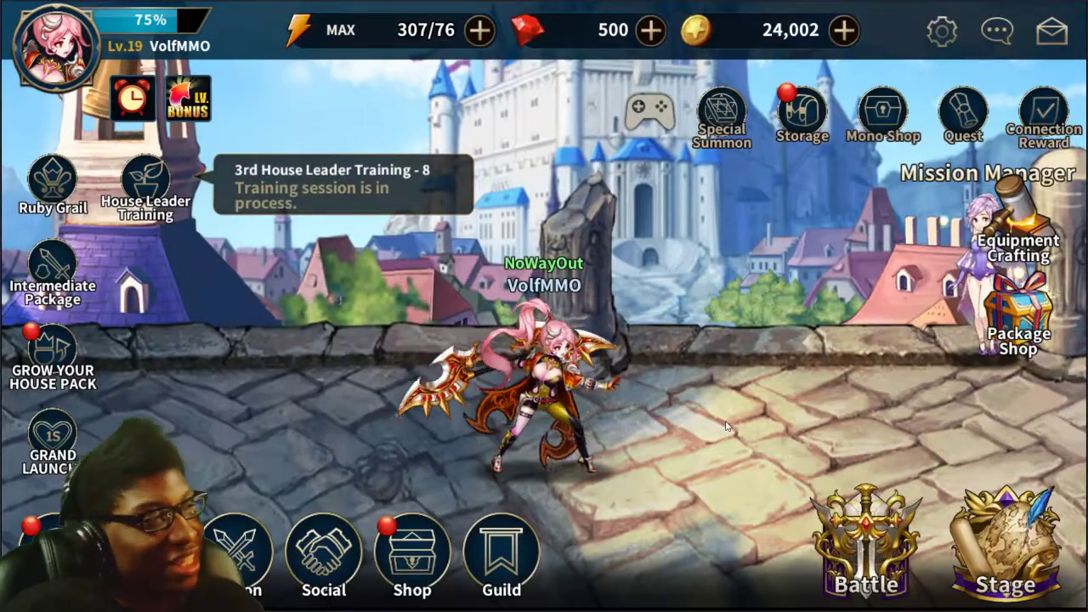
mouse_move(228, 504)
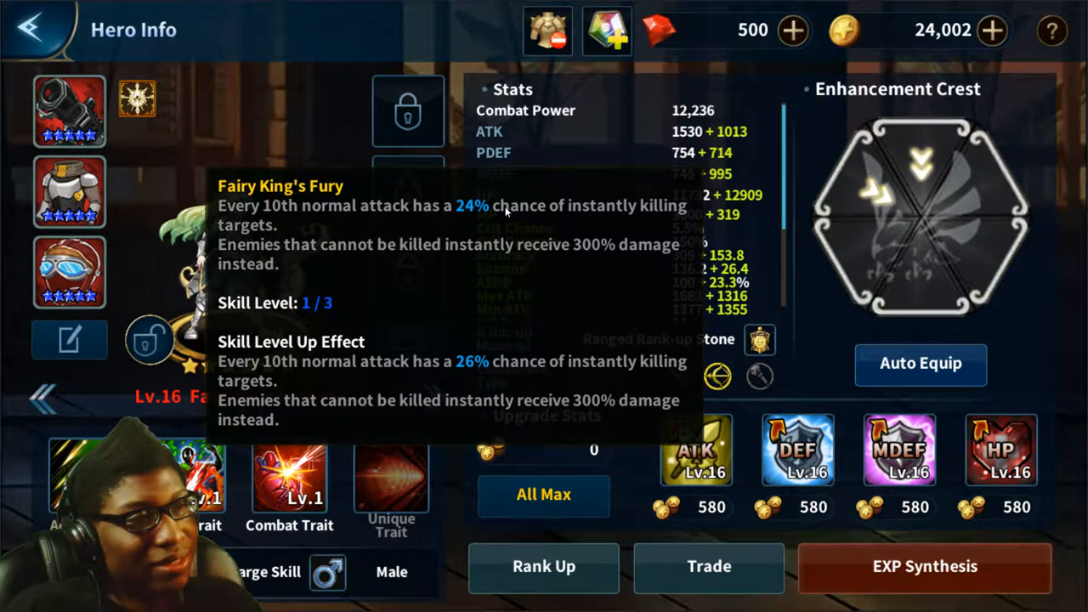
left_click(37, 31)
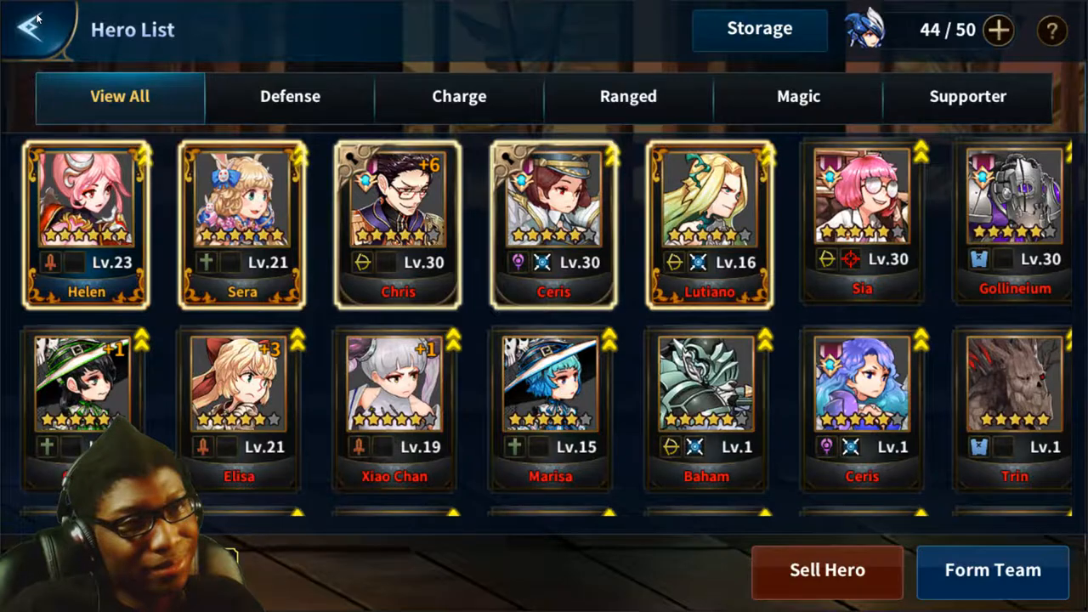
left_click(37, 30)
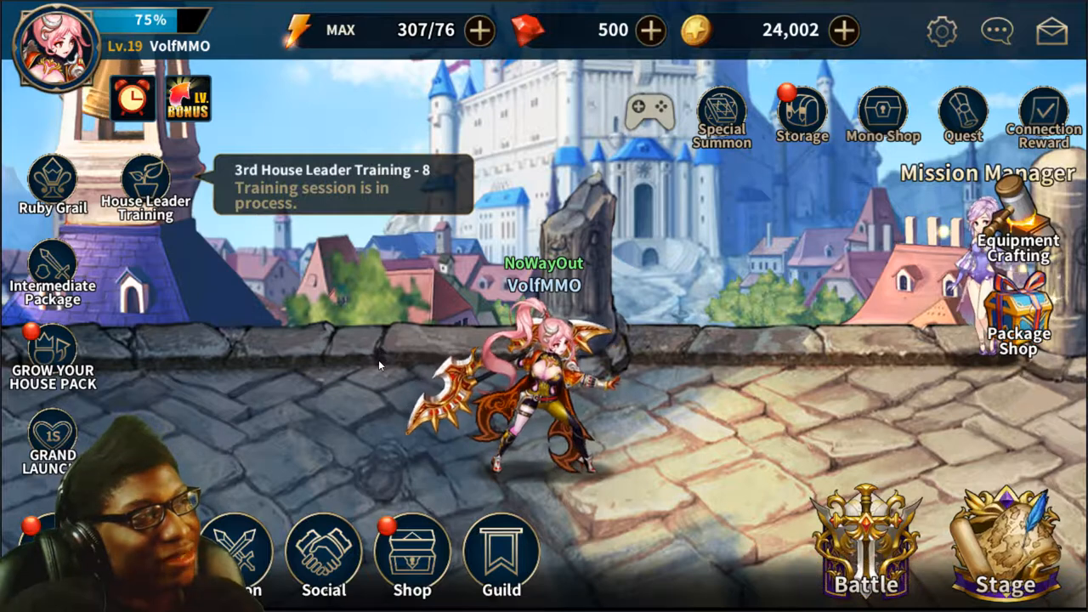
mouse_move(585, 426)
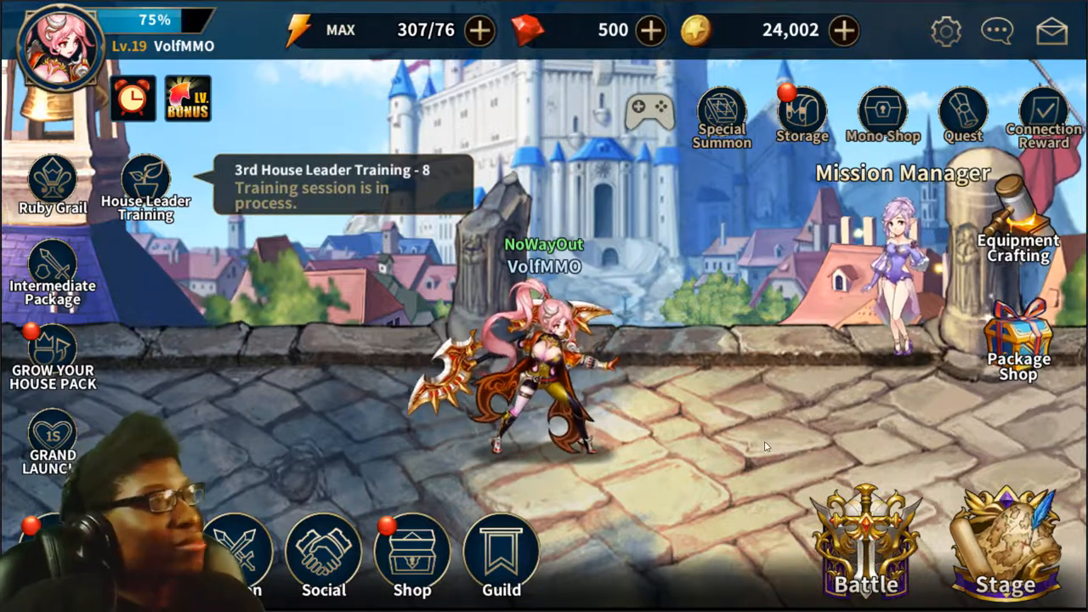
mouse_move(776, 446)
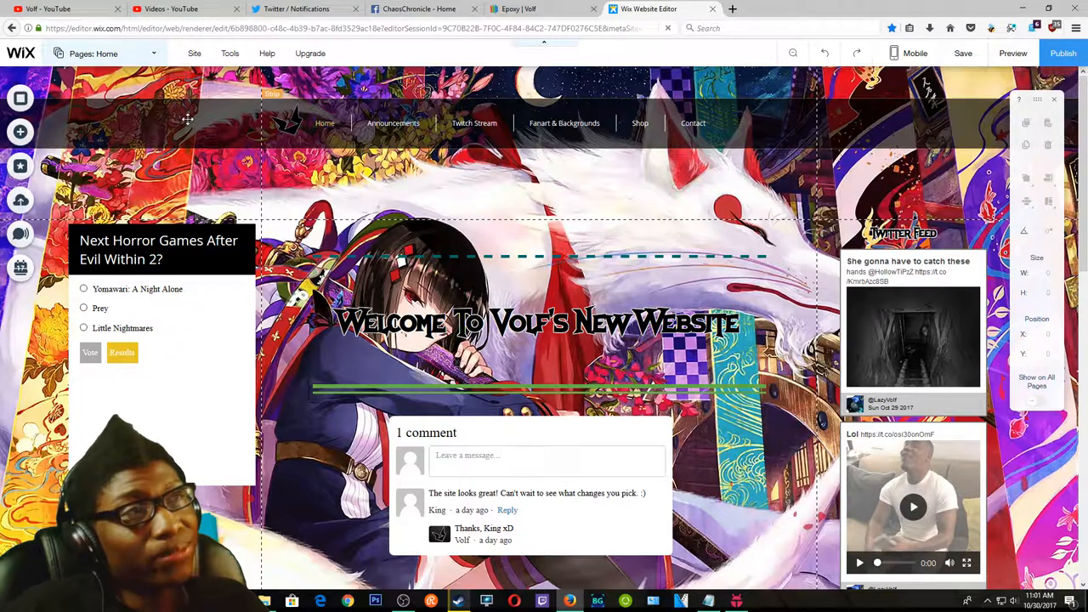
mouse_move(429, 133)
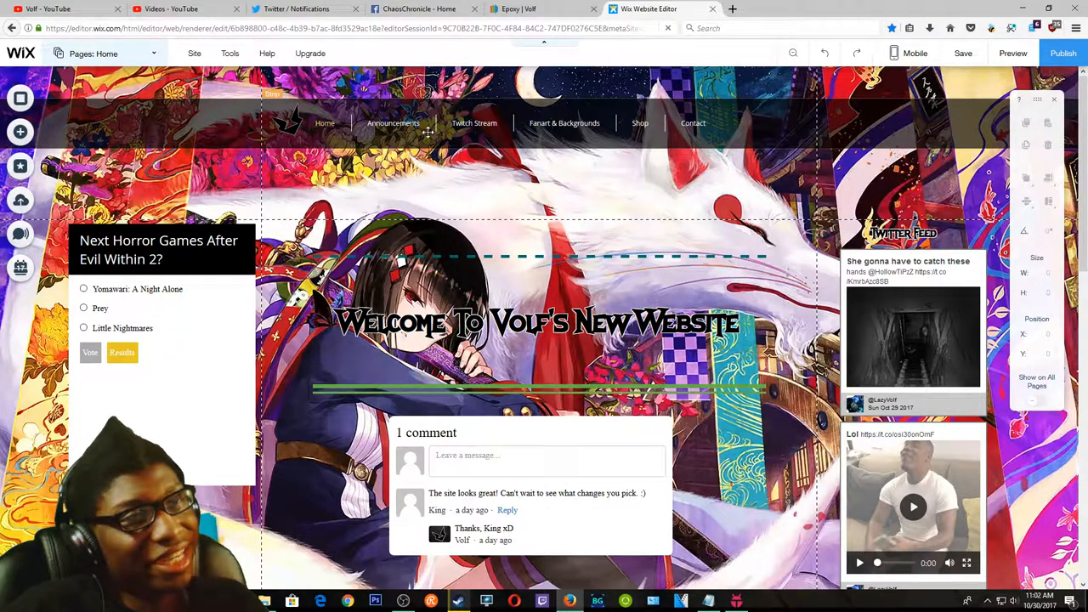
Switch the Wix Editor home page into Preview mode.
scroll("down", 3)
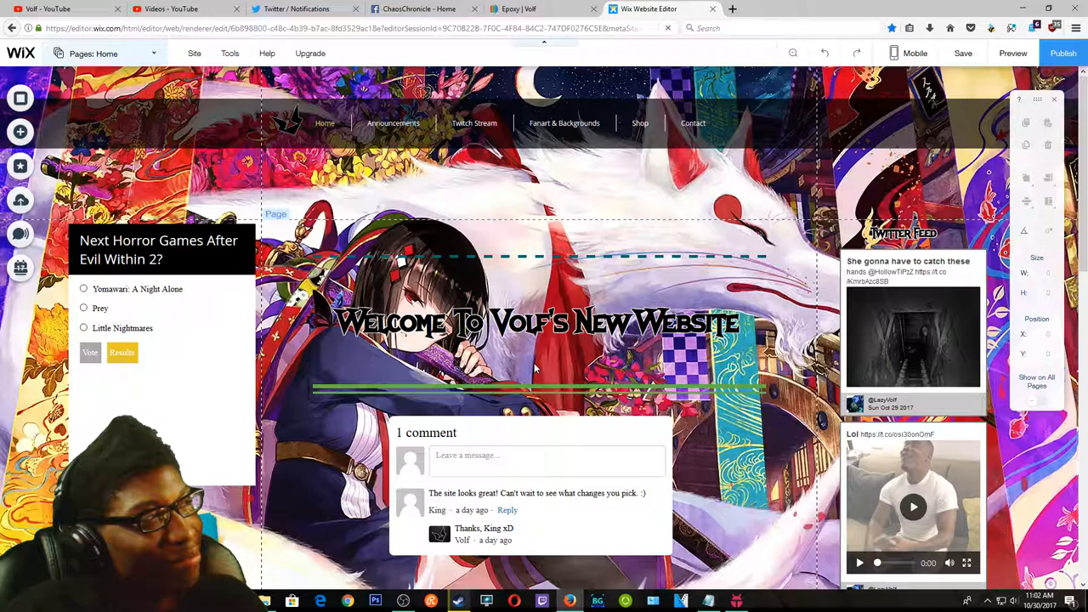
mouse_move(714, 272)
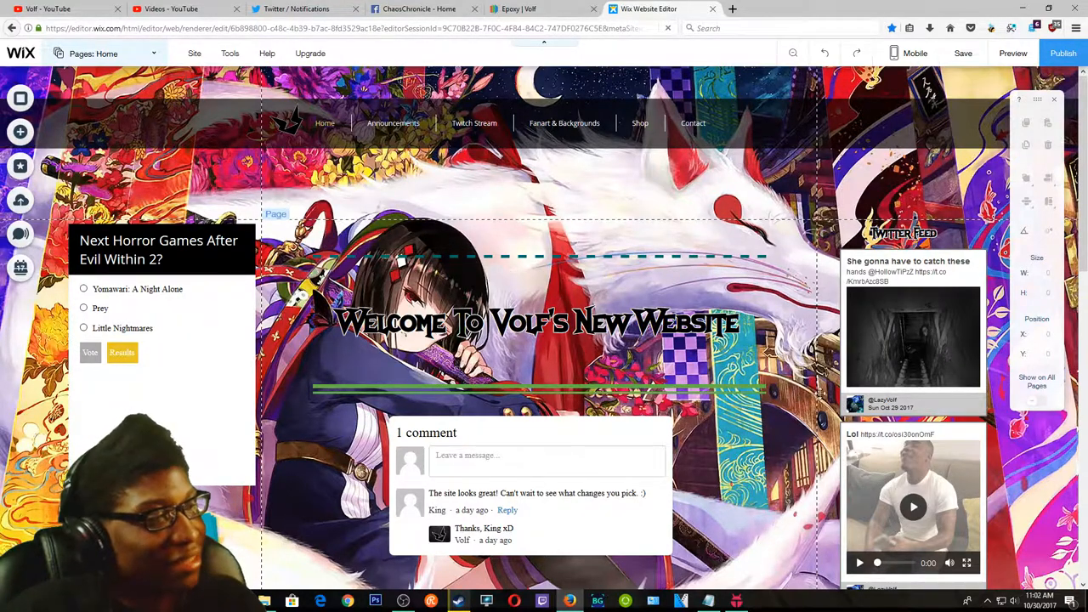
mouse_move(1014, 53)
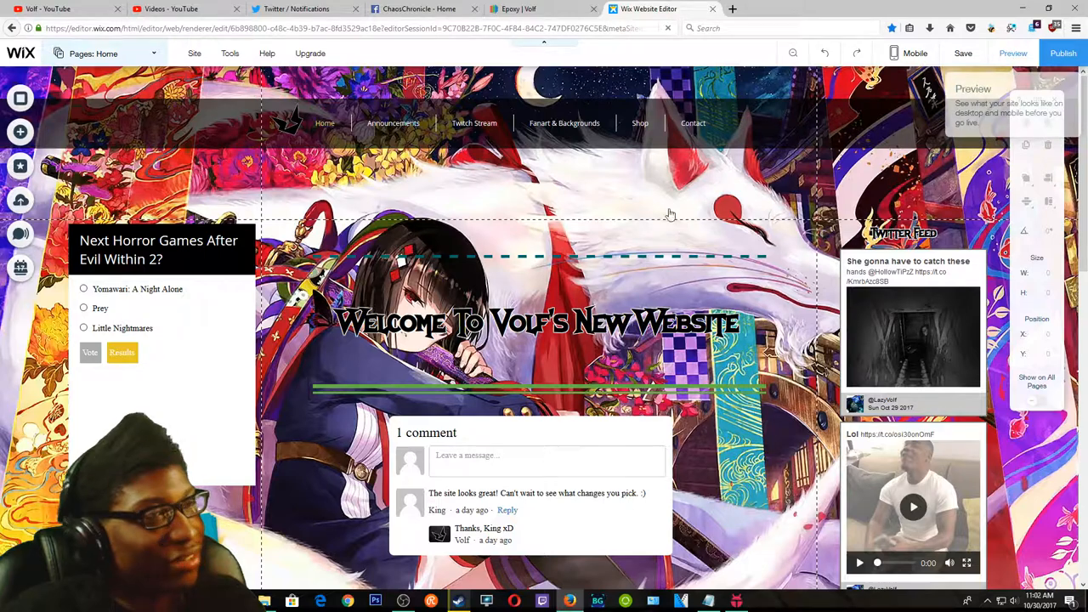
left_click(1014, 52)
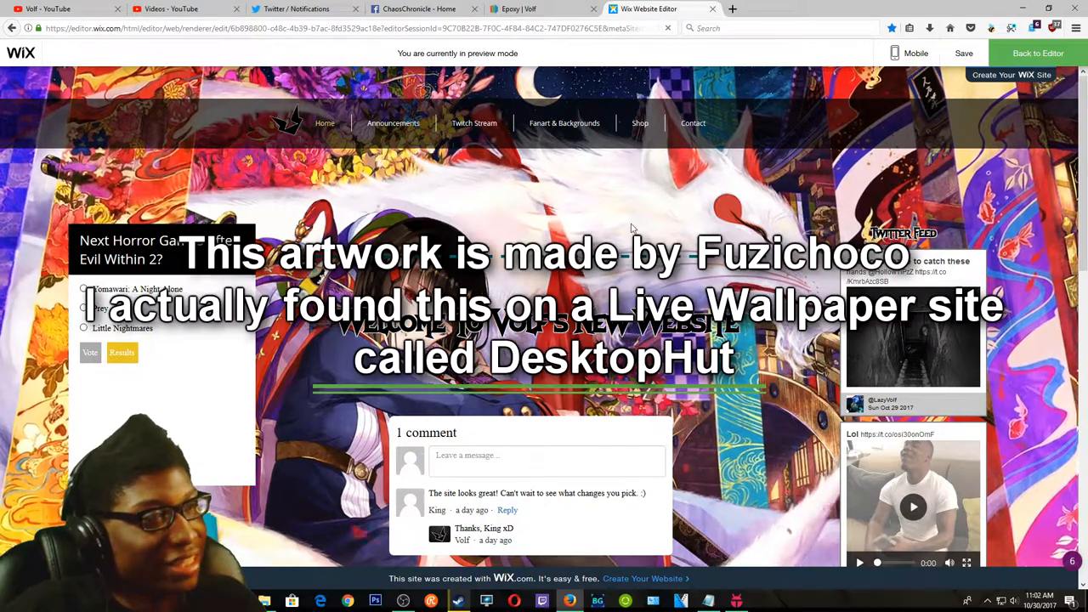
mouse_move(472, 218)
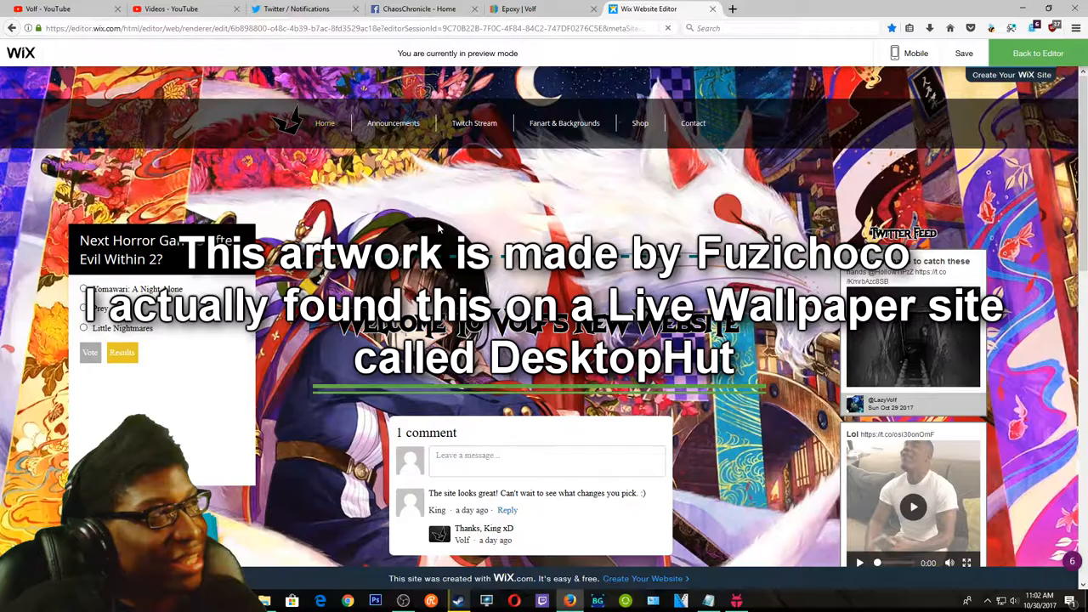
scroll("down", 3)
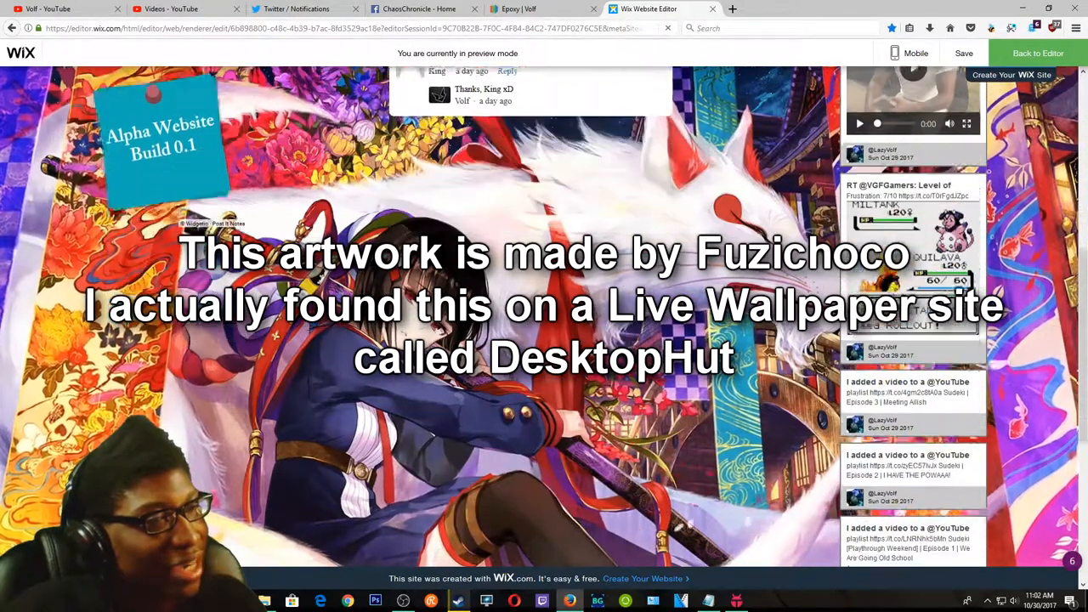
scroll("up", 3)
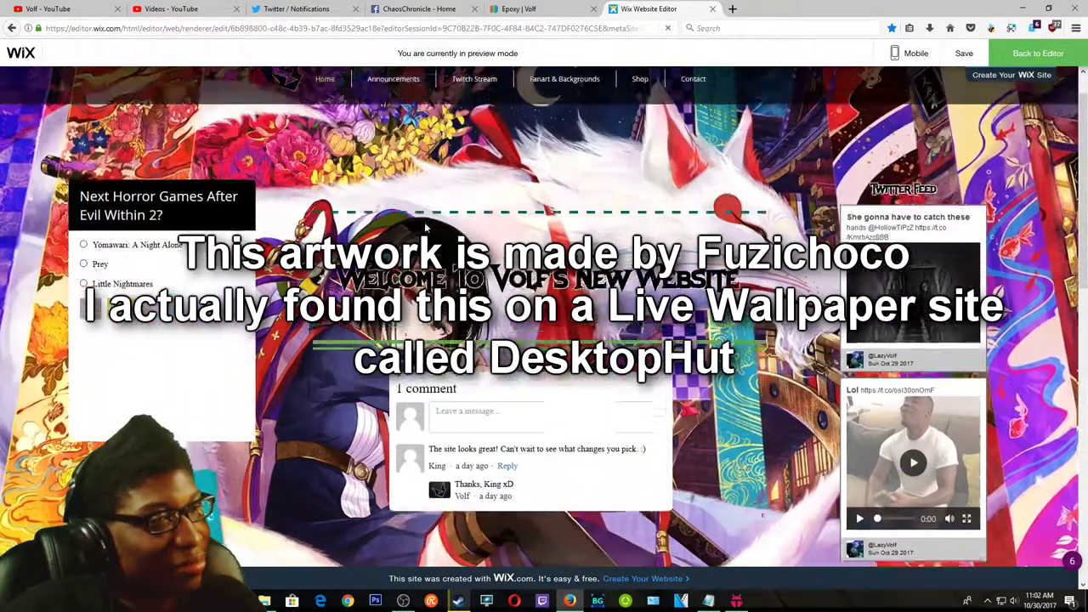
scroll("down", 3)
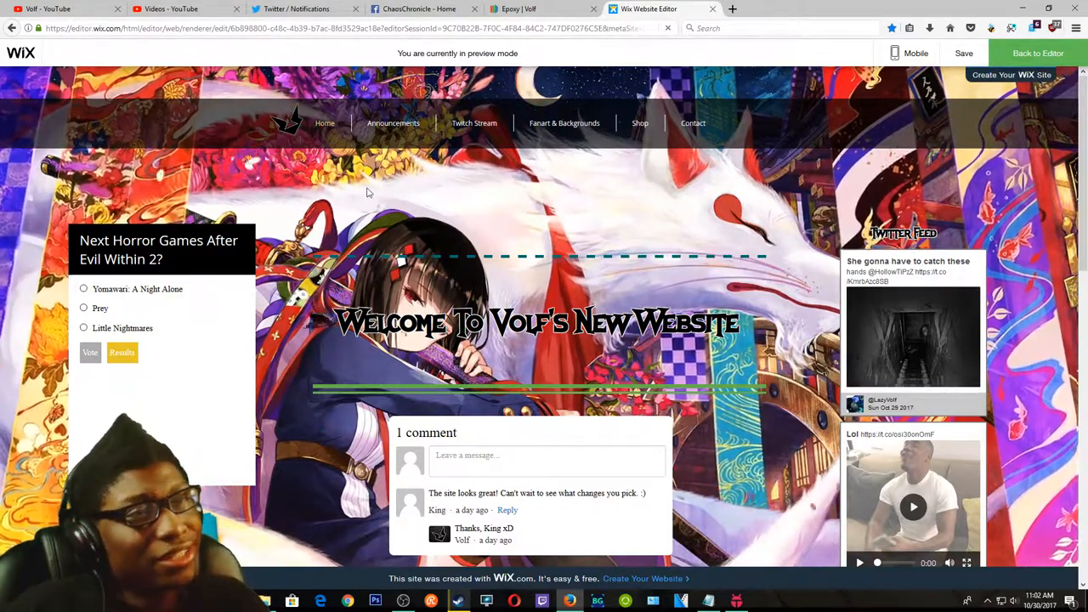
mouse_move(354, 208)
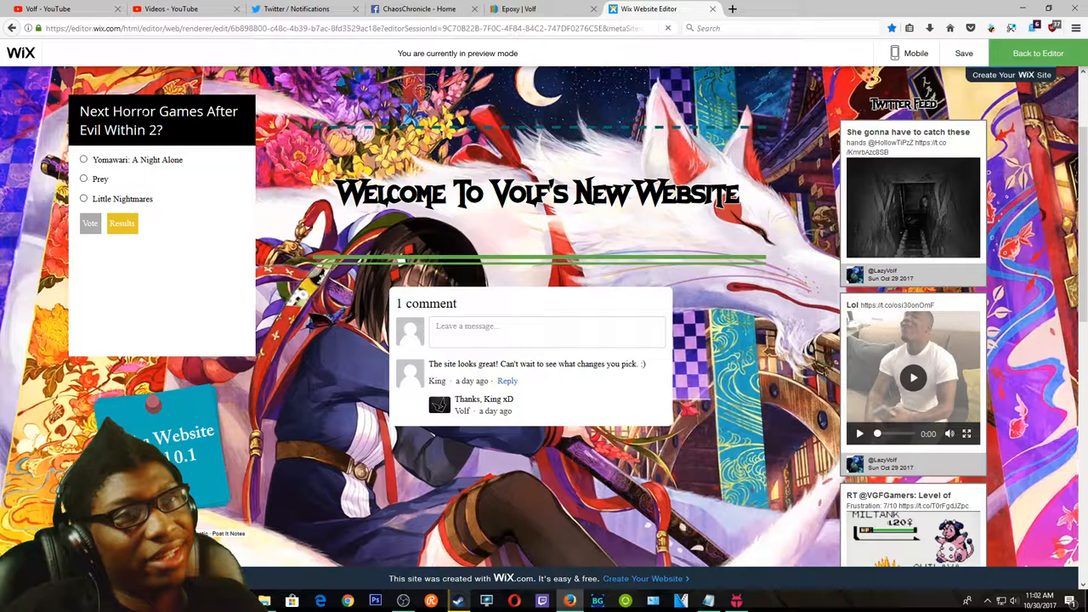
scroll("down", 3)
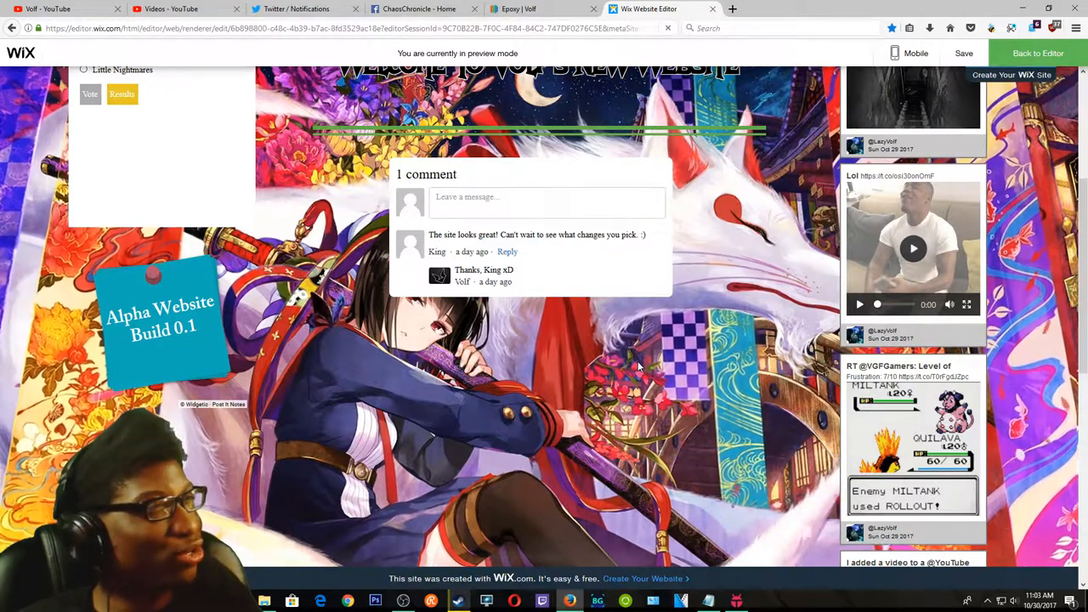
scroll("up", 3)
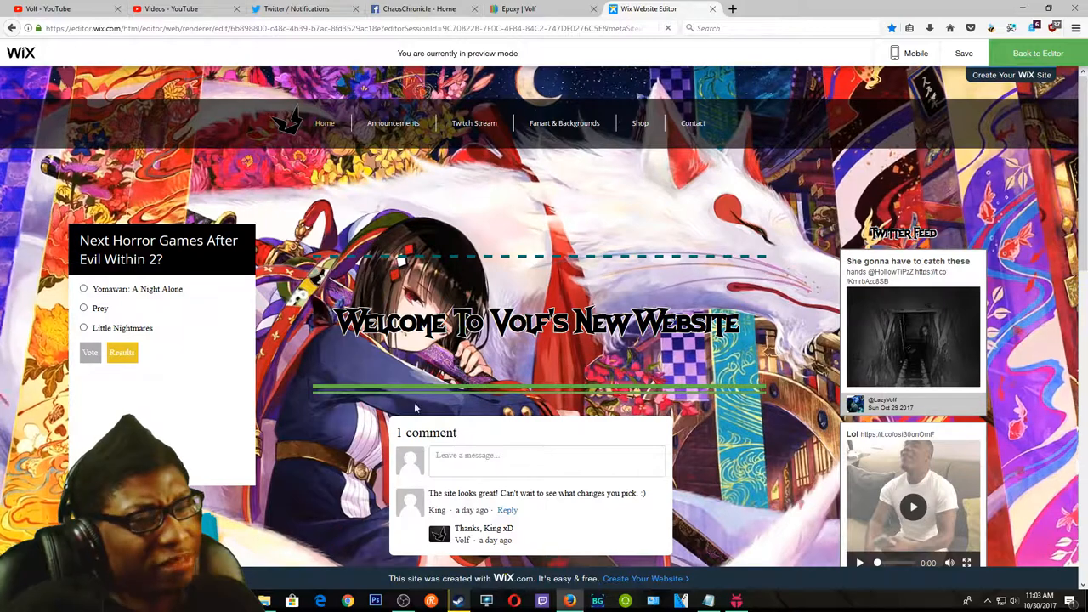
mouse_move(570, 166)
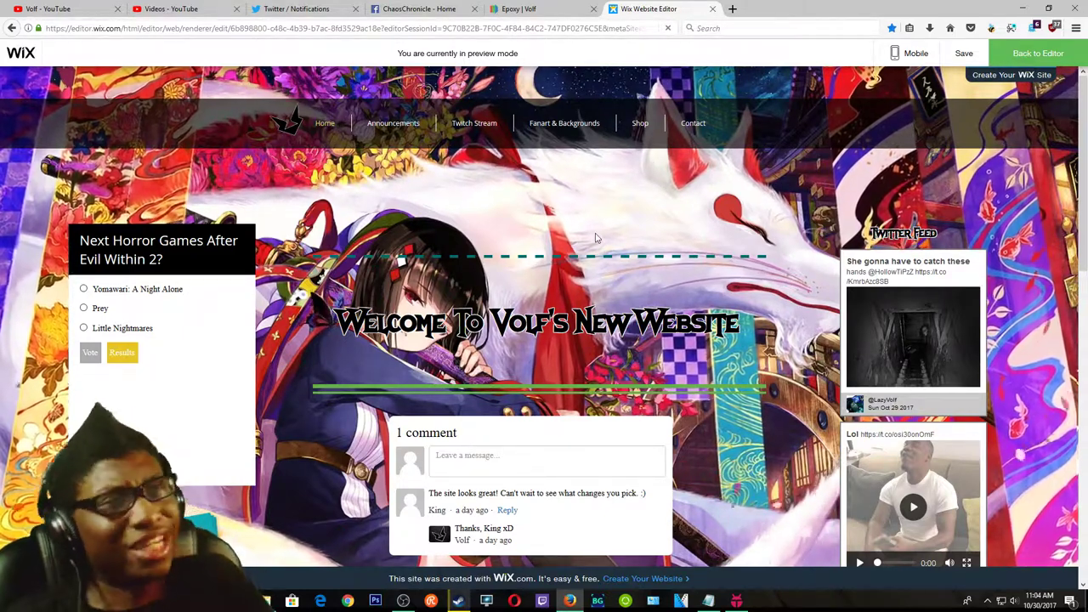
mouse_move(575, 215)
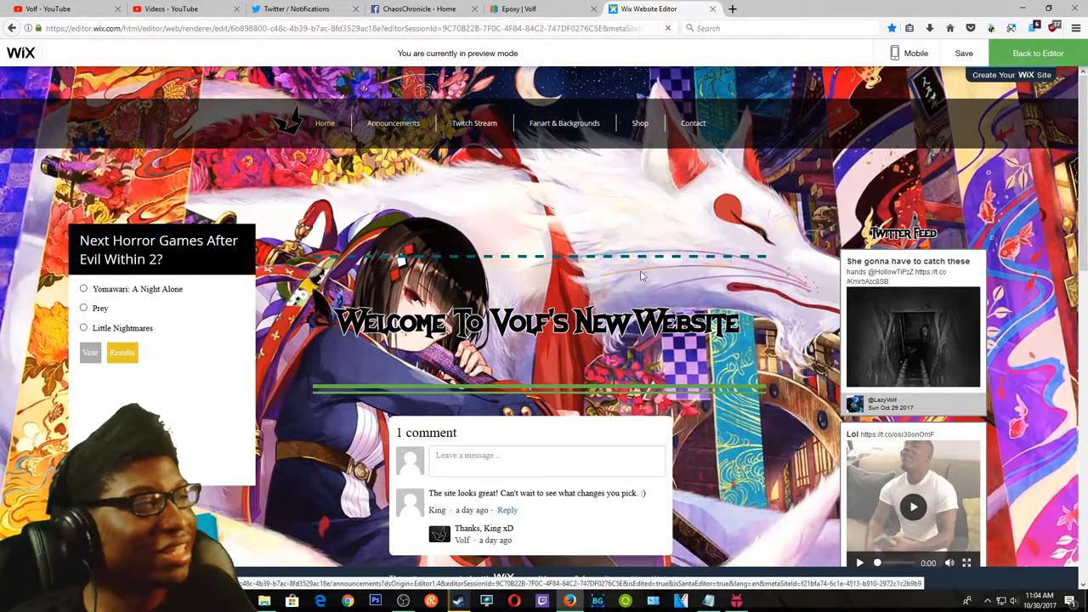
scroll("down", 3)
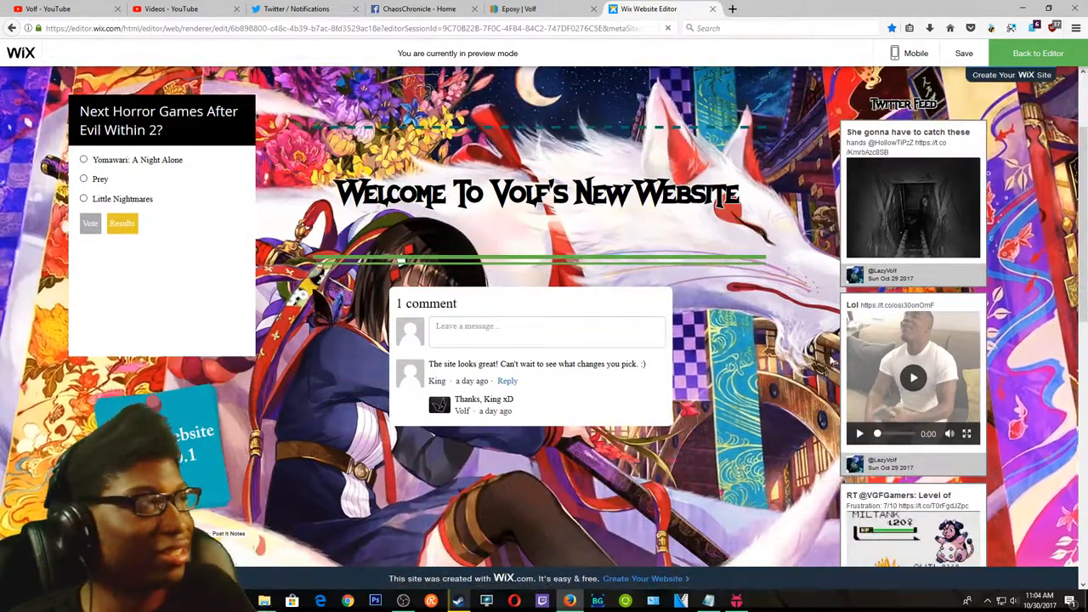
scroll("down", 3)
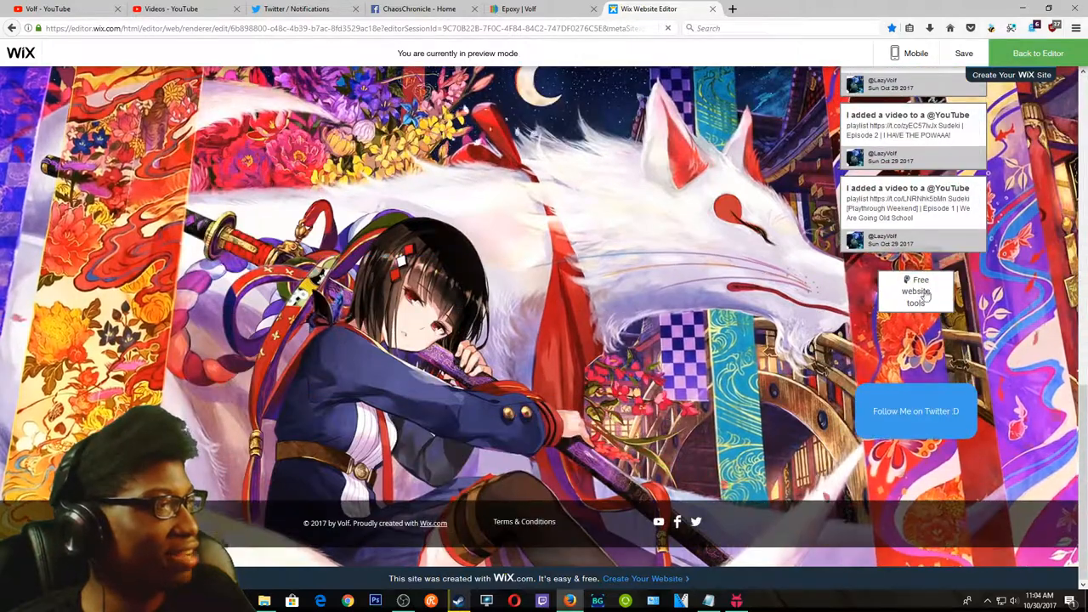
mouse_move(915, 292)
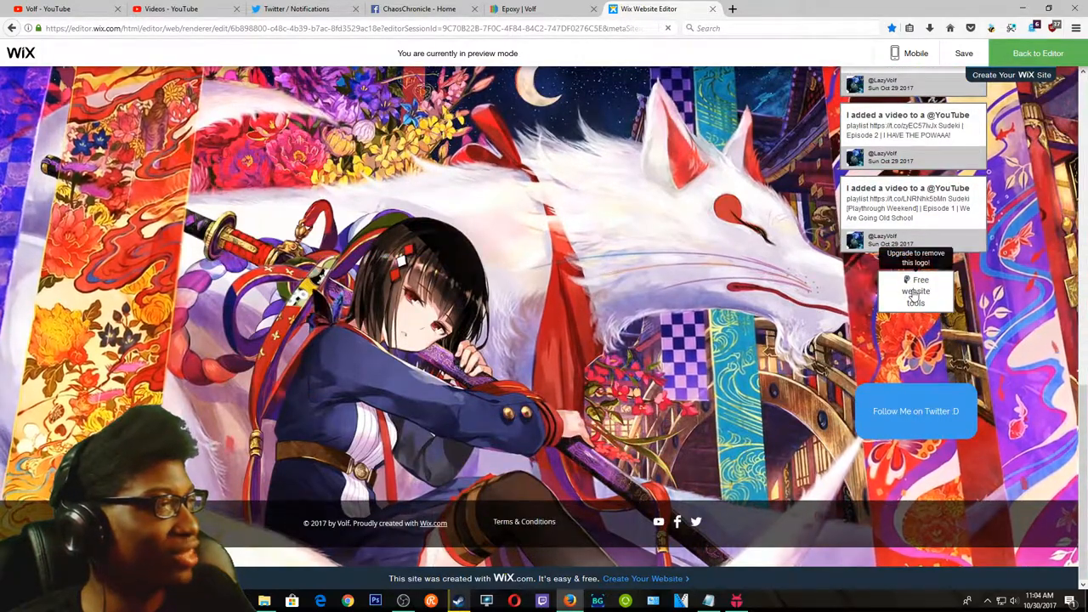
scroll("up", 3)
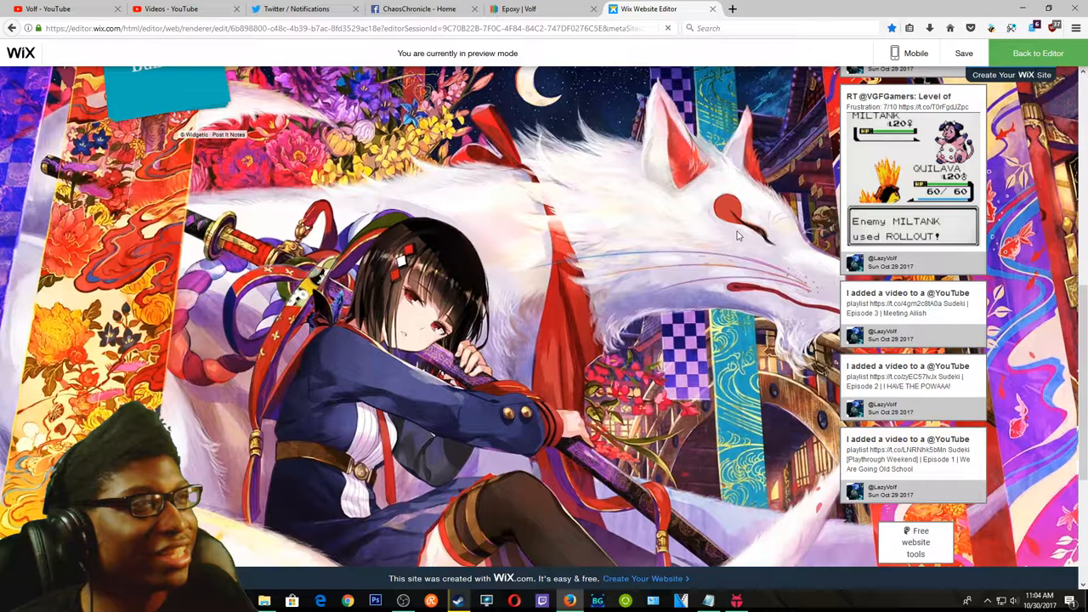
left_click(393, 123)
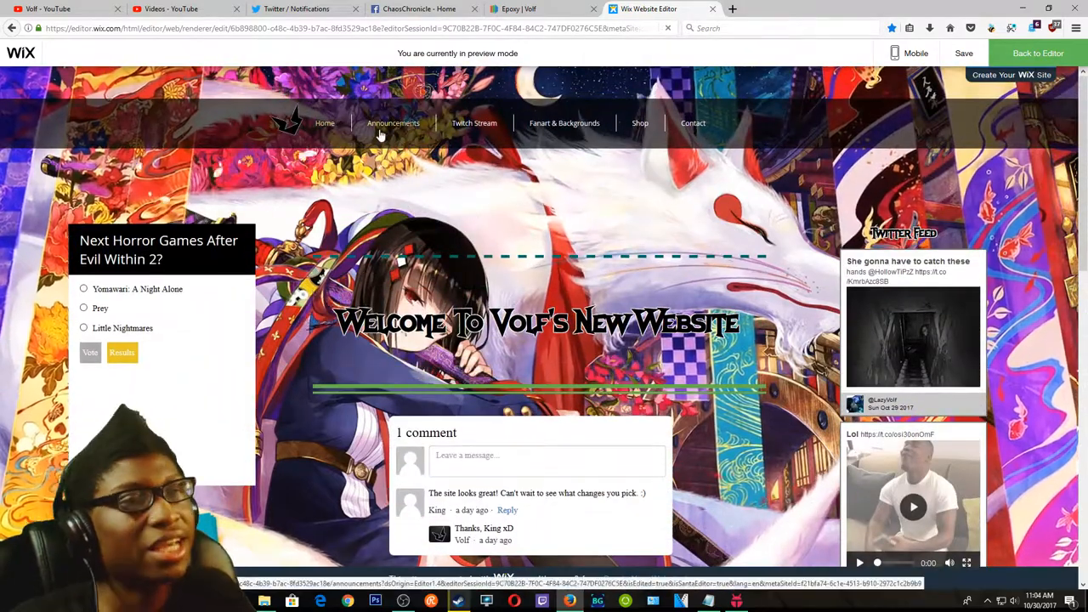
left_click(393, 123)
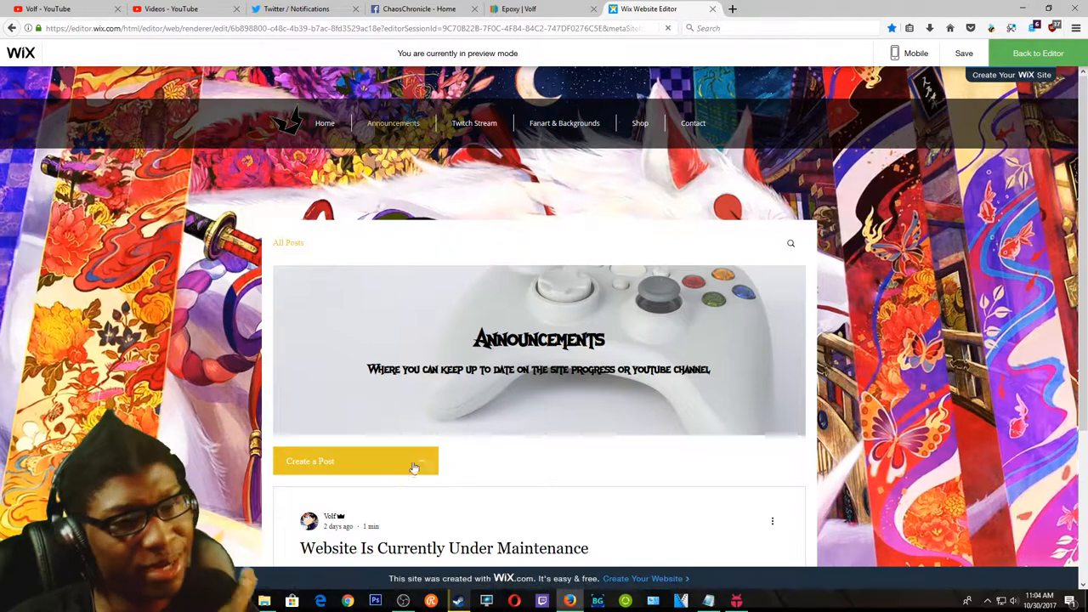
Scroll the Announcements page down to its footer and back to the top.
scroll("down", 3)
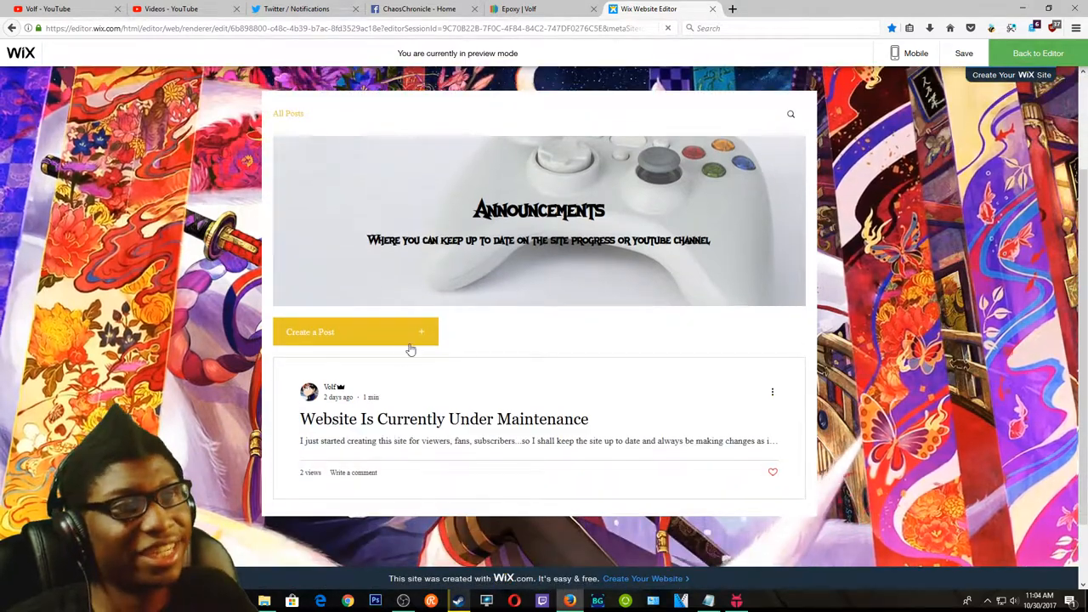
mouse_move(347, 330)
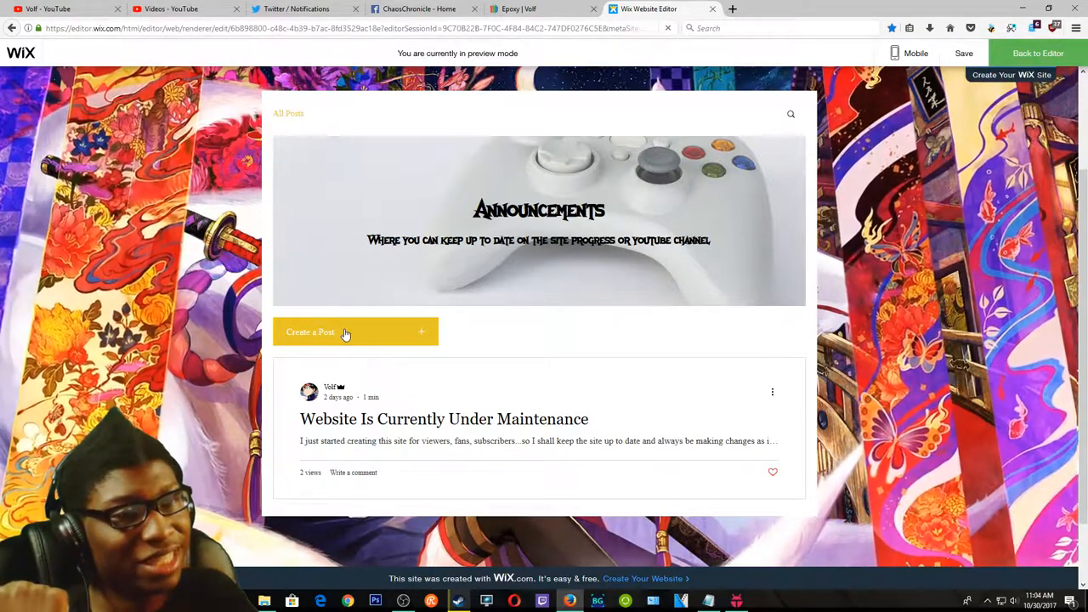
mouse_move(497, 334)
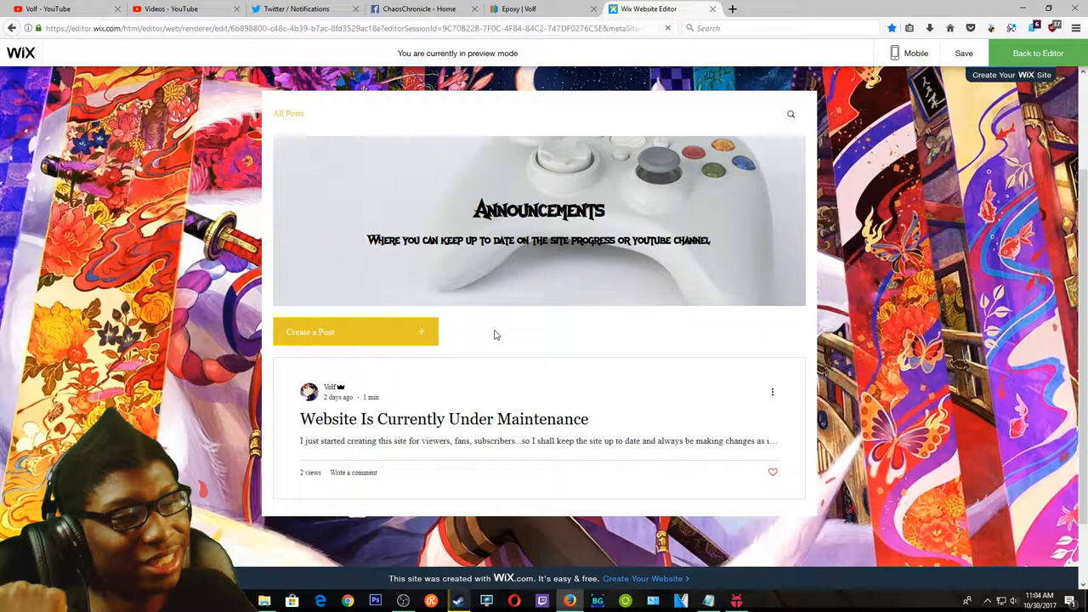
mouse_move(504, 357)
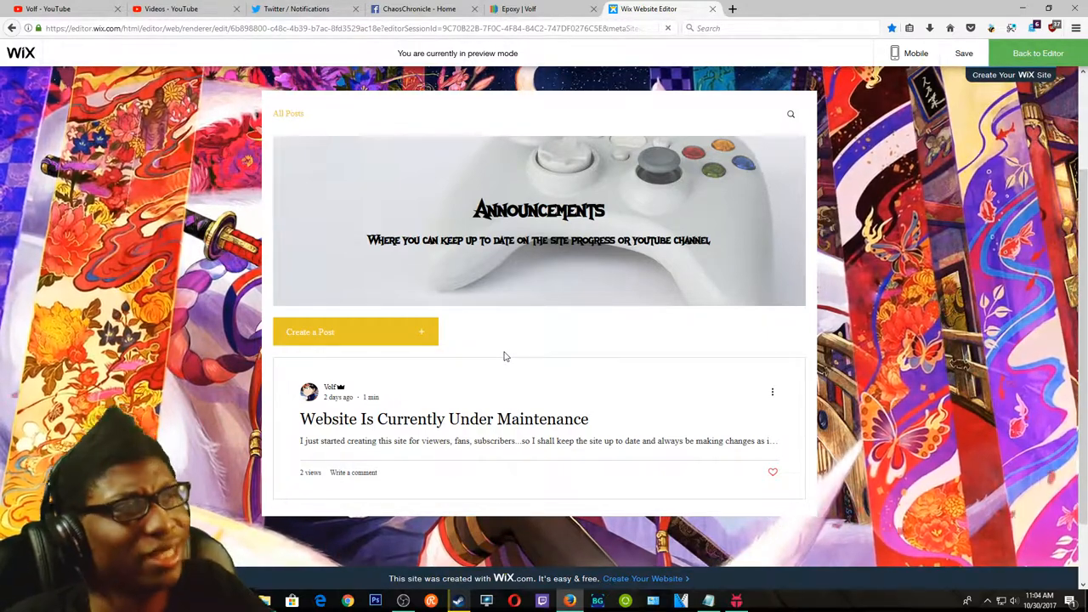
scroll("up", 3)
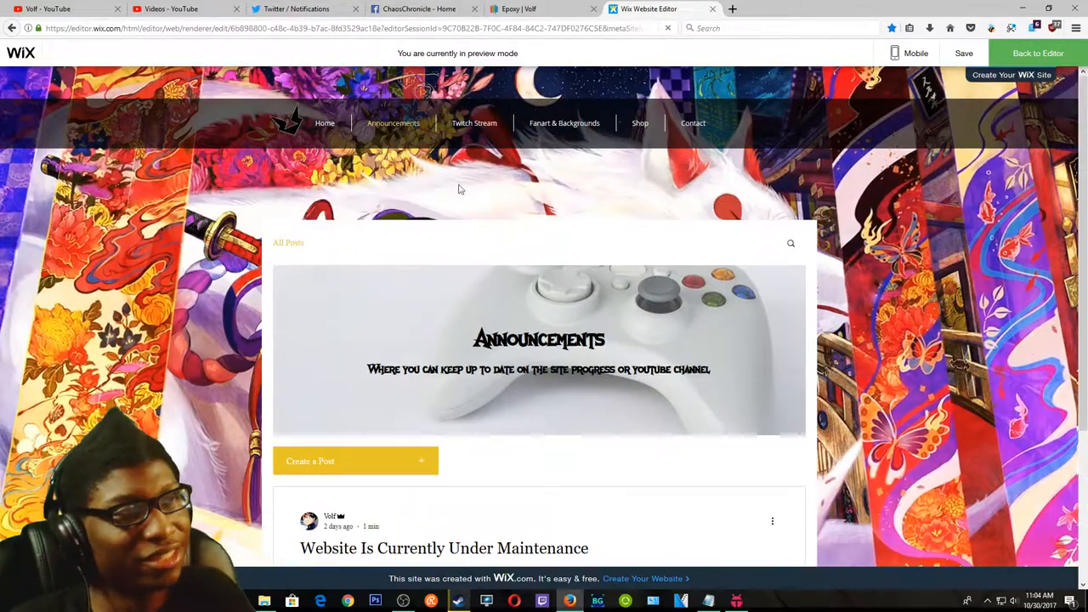
scroll("down", 3)
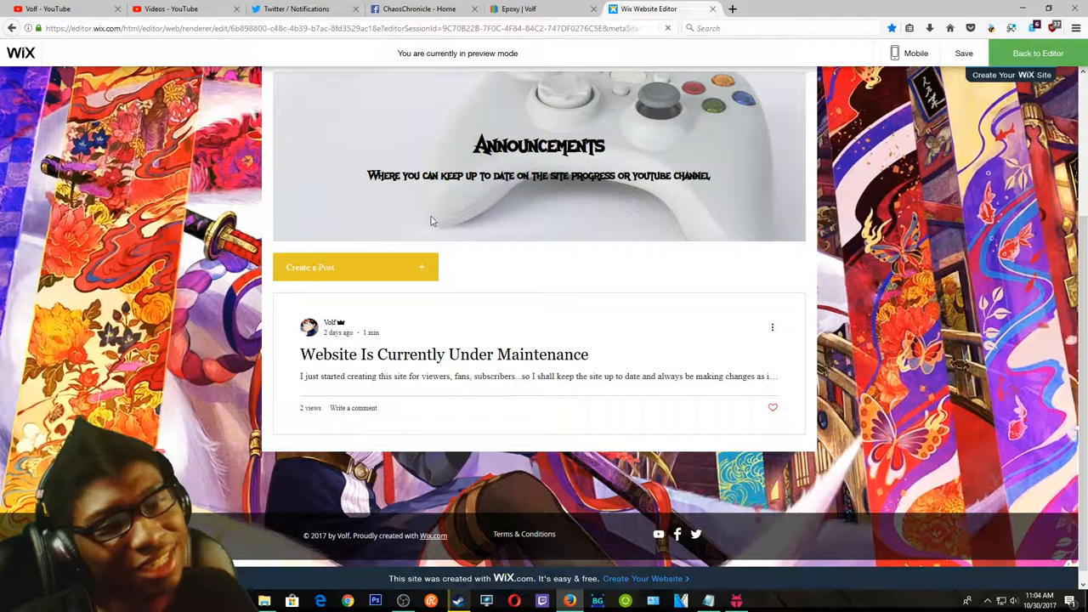
scroll("up", 3)
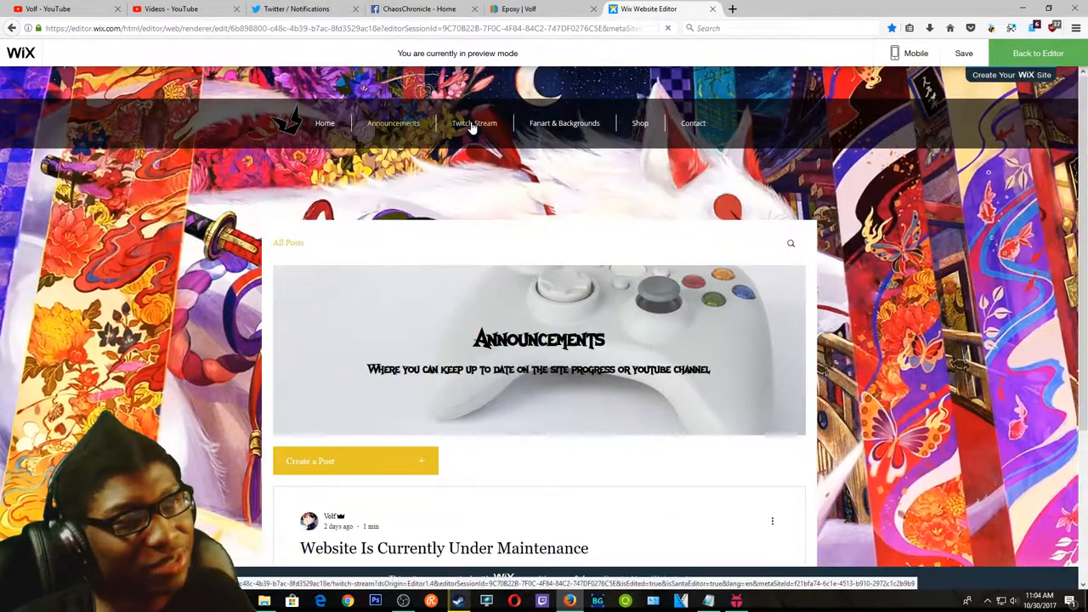
Show the Twitch Stream page with the offline LazyVolf embed and chat panel.
left_click(473, 122)
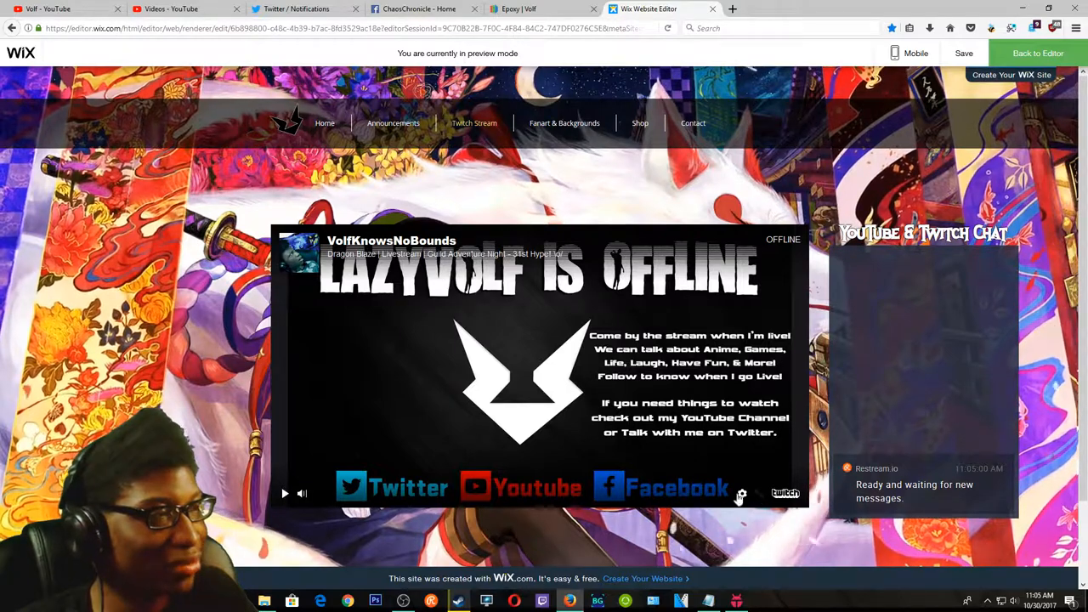
mouse_move(762, 493)
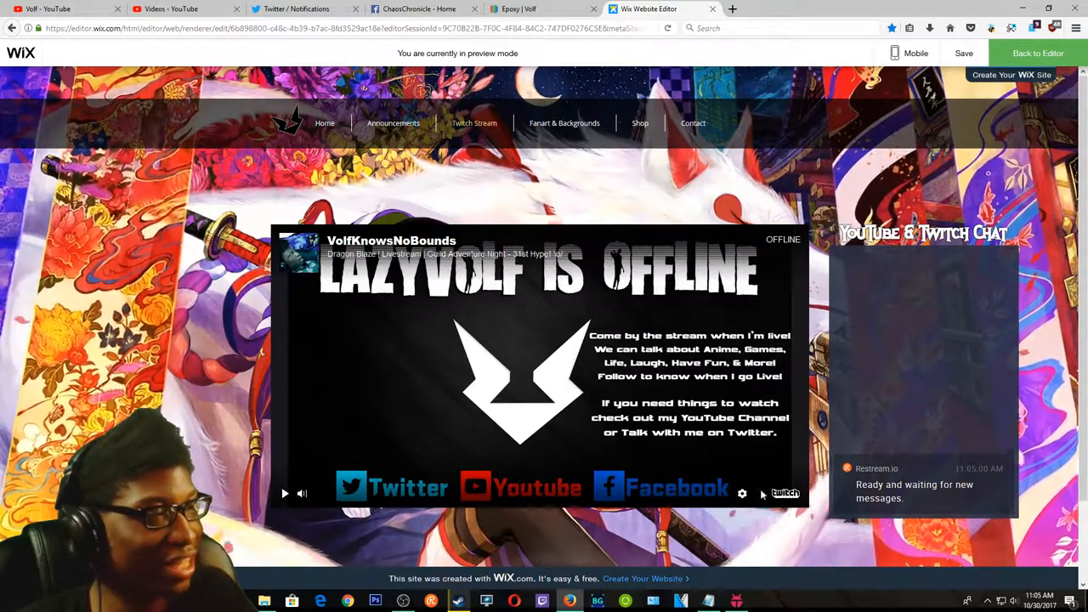
mouse_move(439, 374)
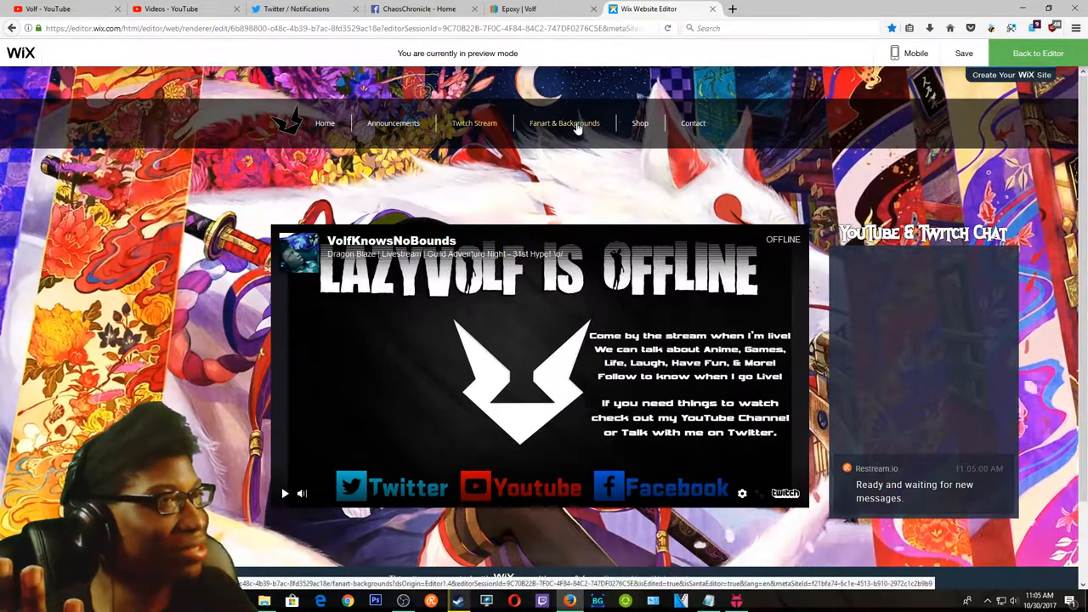
Show the Fanart & Backgrounds page, check the background image options in the editor, and resume preview.
left_click(565, 123)
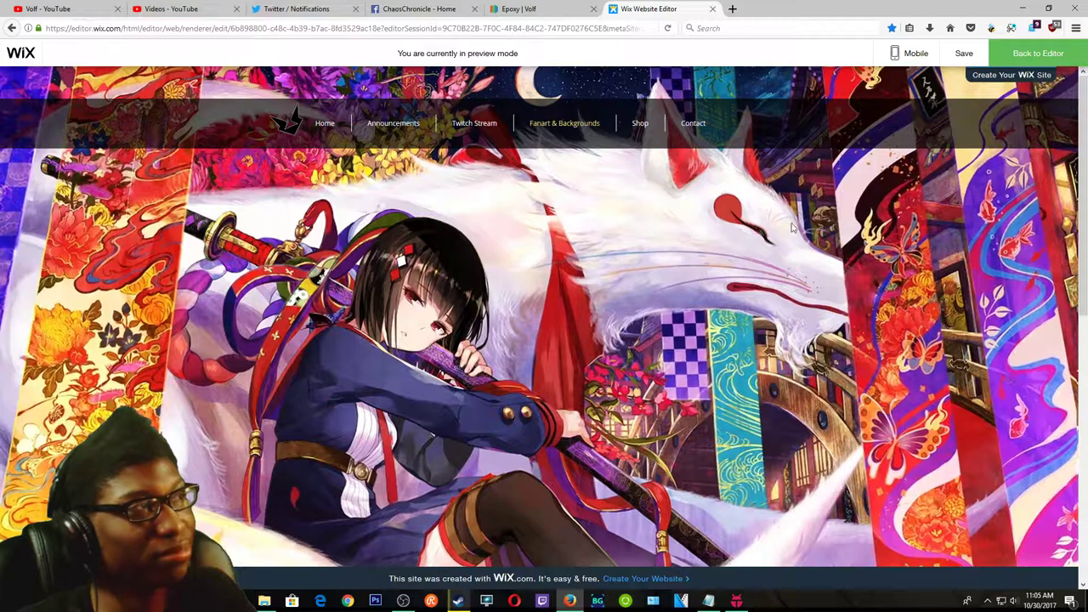
left_click(1038, 53)
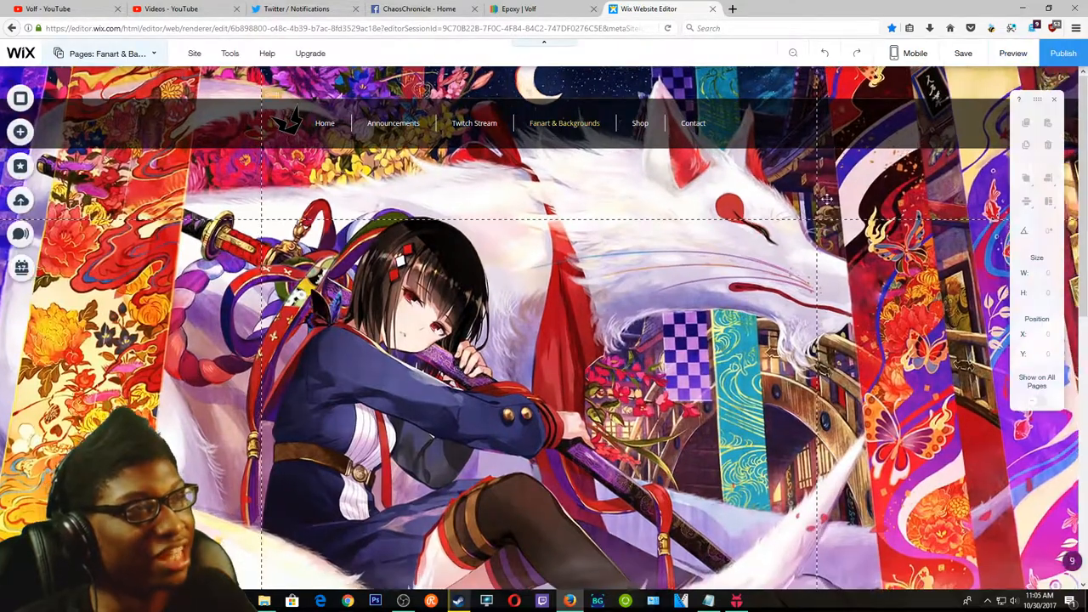
right_click(544, 340)
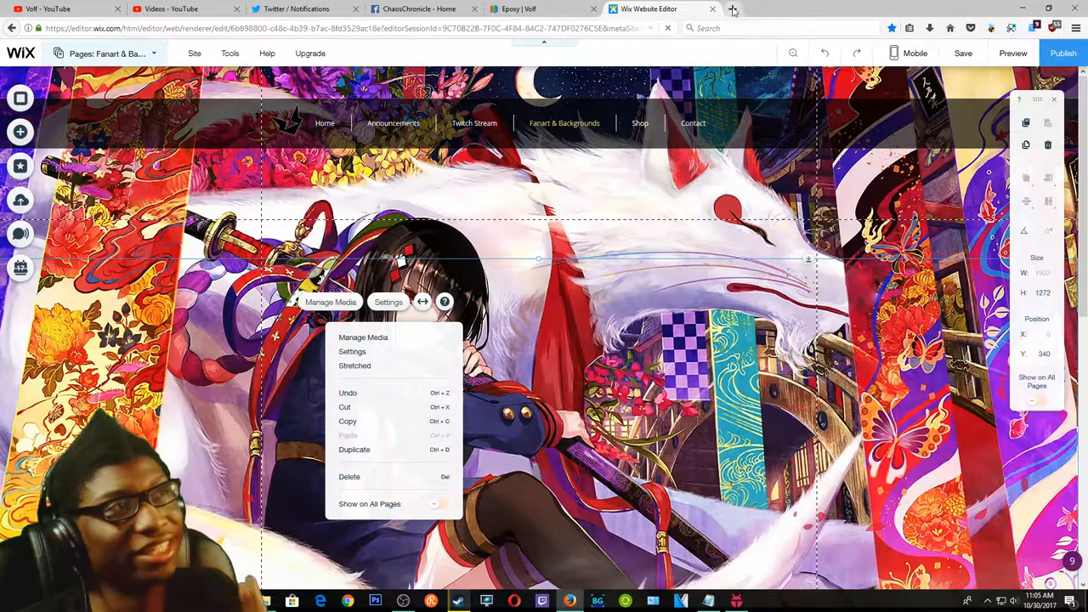
left_click(1013, 53)
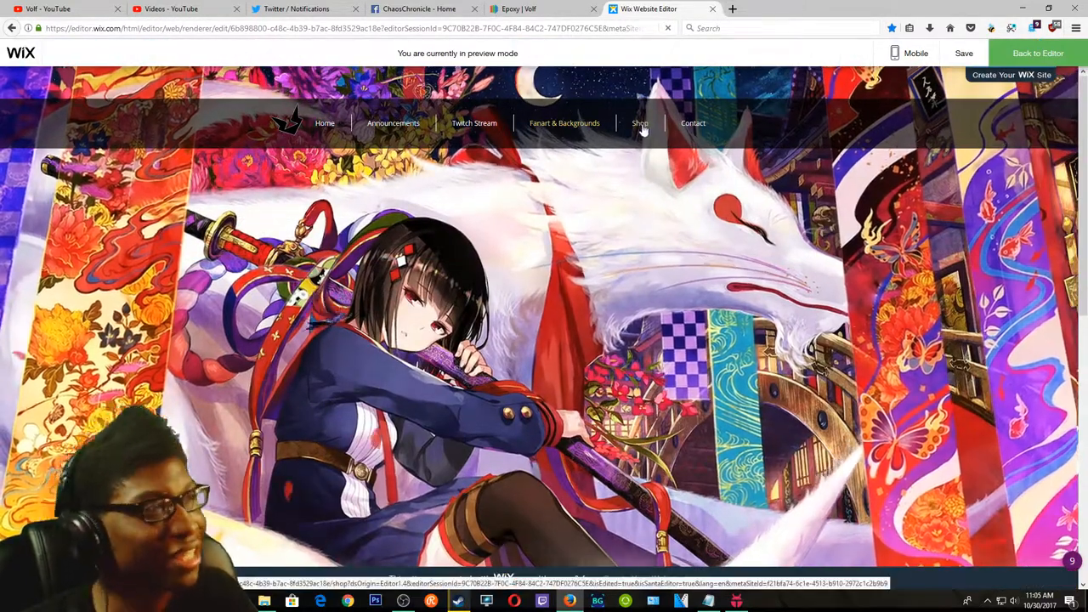
Show the page with the 'Wanna Submit Fanart?' contact form.
left_click(640, 123)
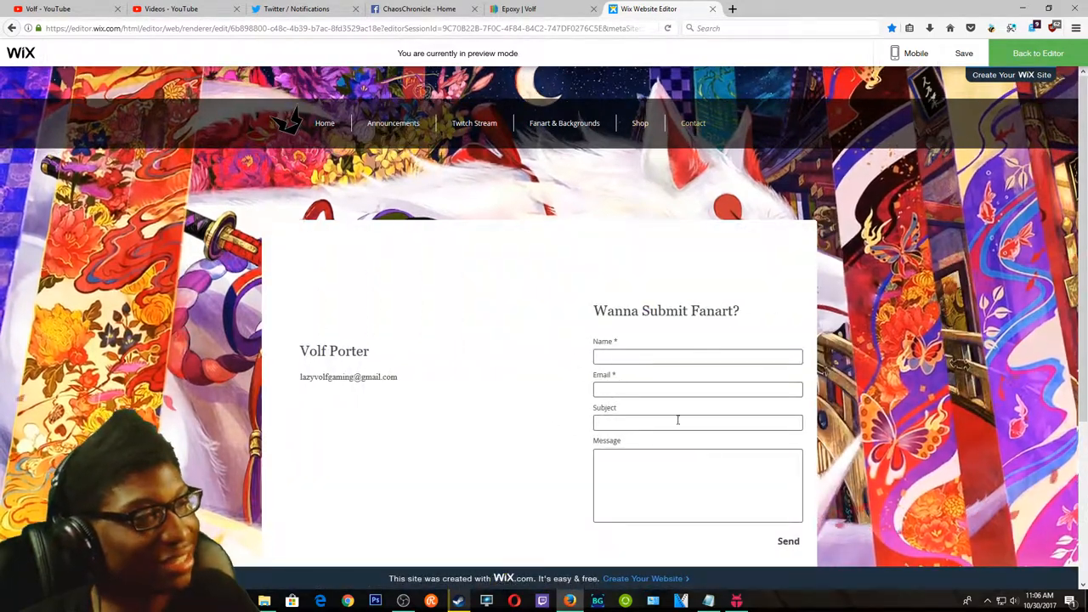
mouse_move(655, 296)
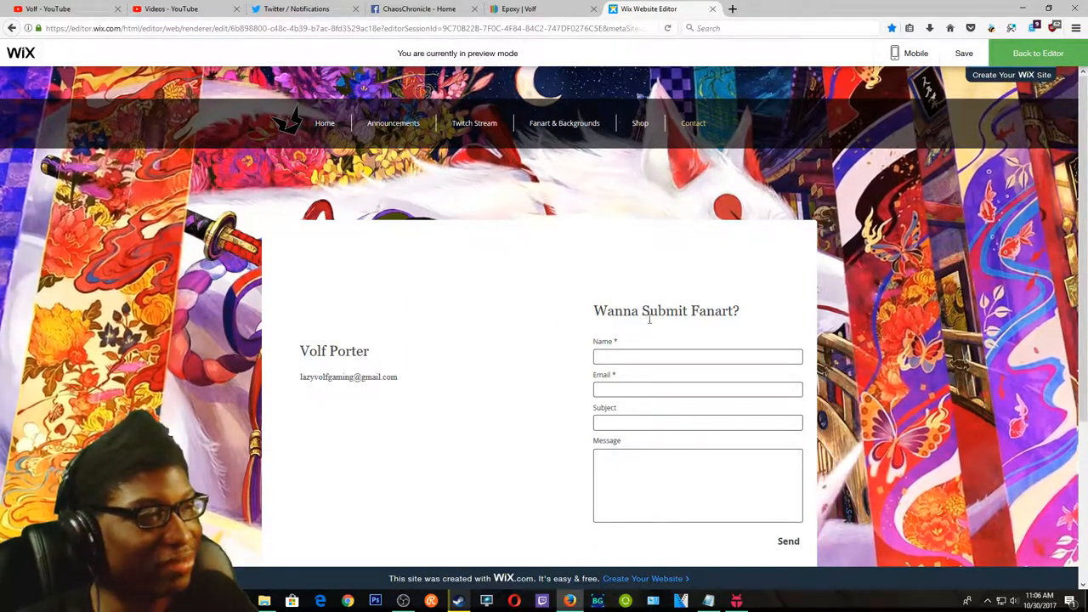
mouse_move(422, 419)
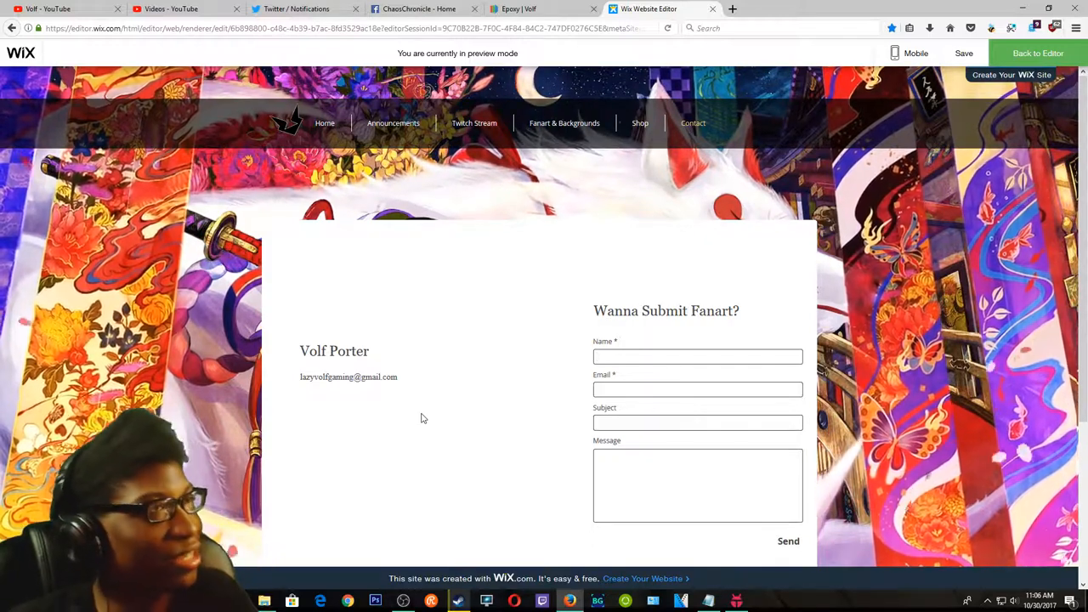
mouse_move(565, 123)
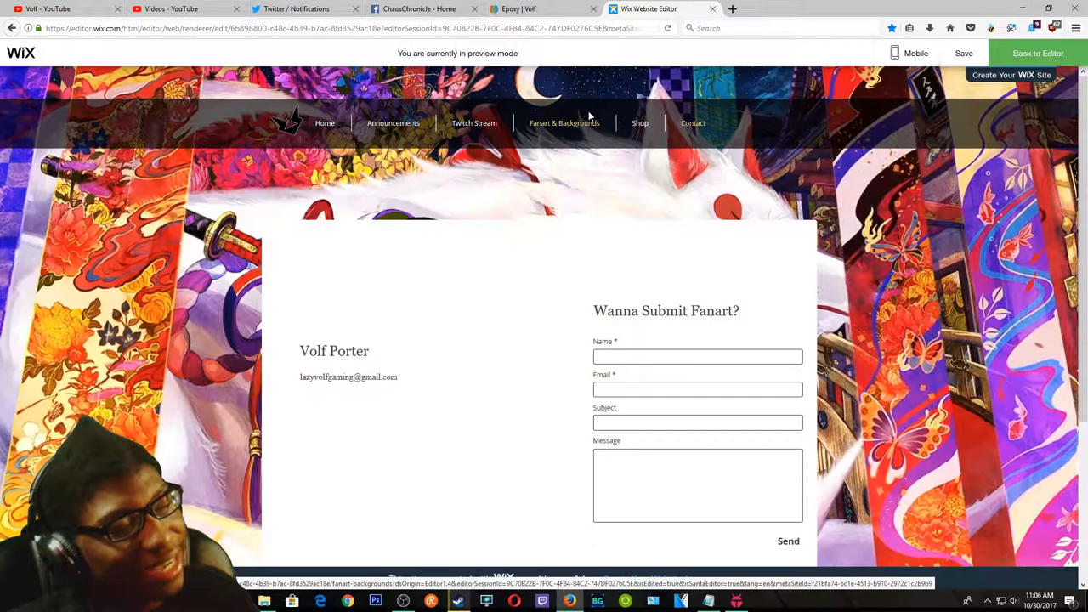
Return to the Home page and scroll past the Alpha Website Build note and back up.
left_click(325, 122)
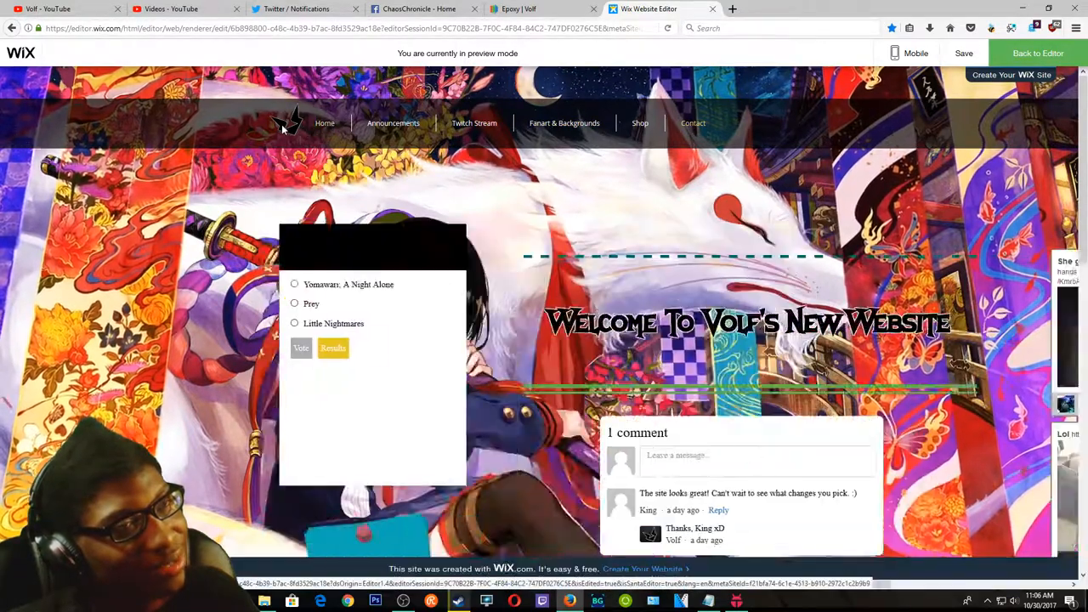
scroll("up", 3)
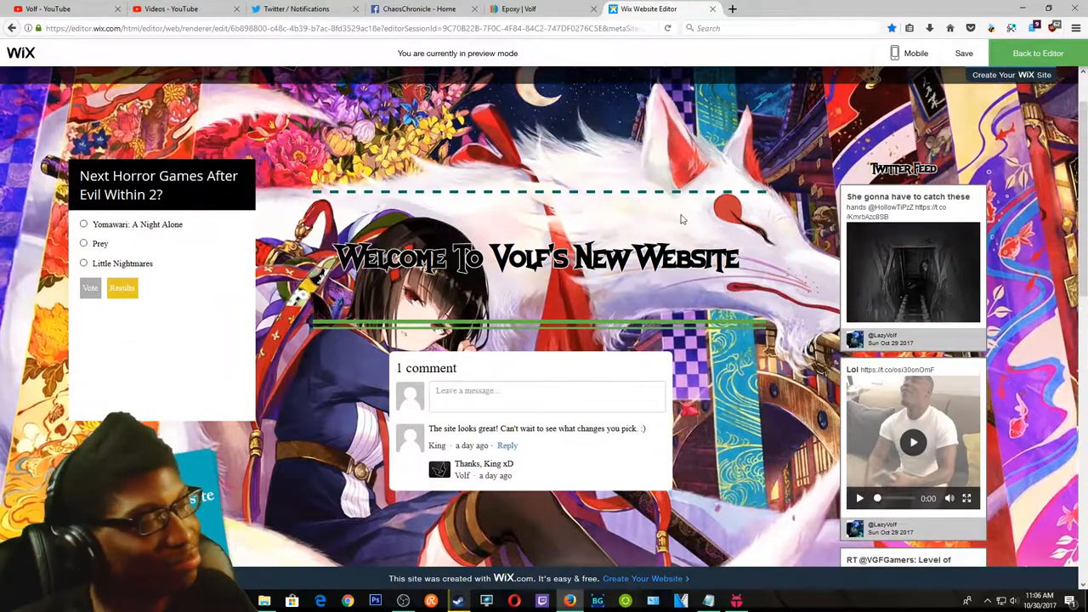
mouse_move(575, 228)
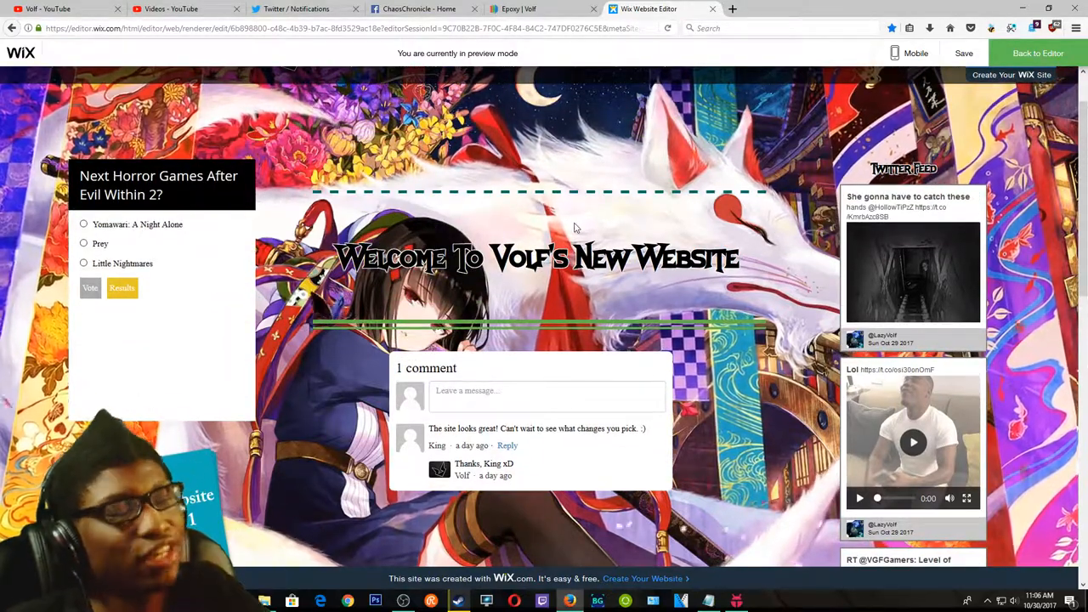
scroll("up", 3)
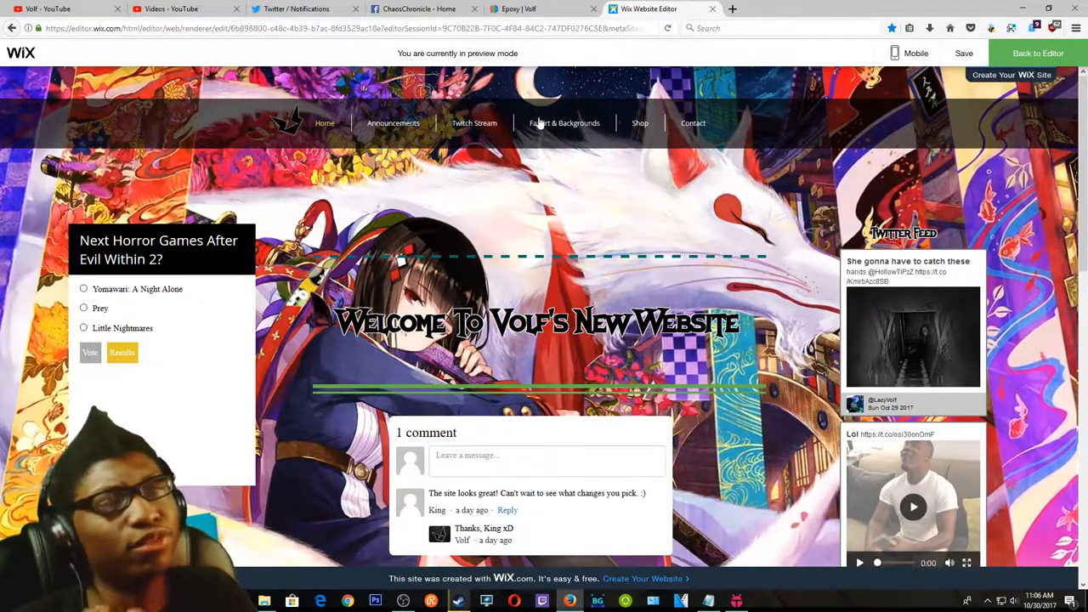
scroll("down", 3)
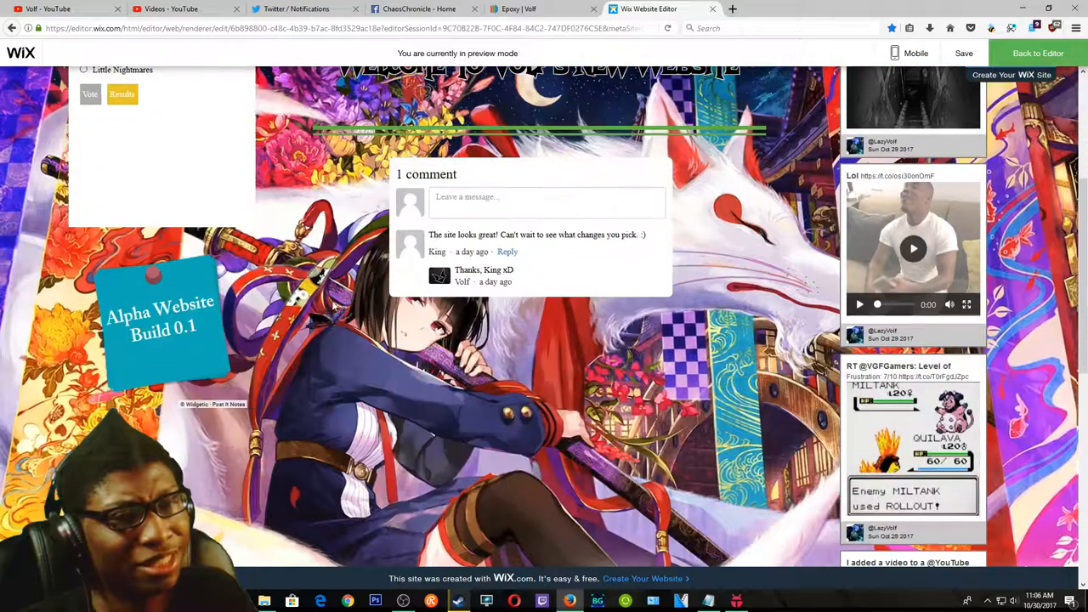
scroll("up", 3)
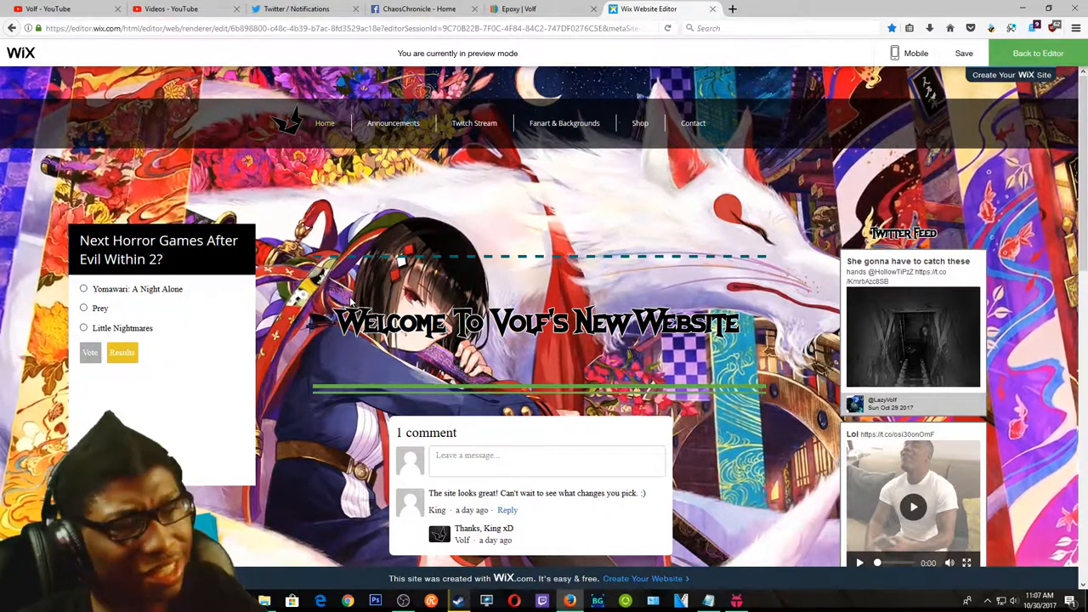
mouse_move(496, 236)
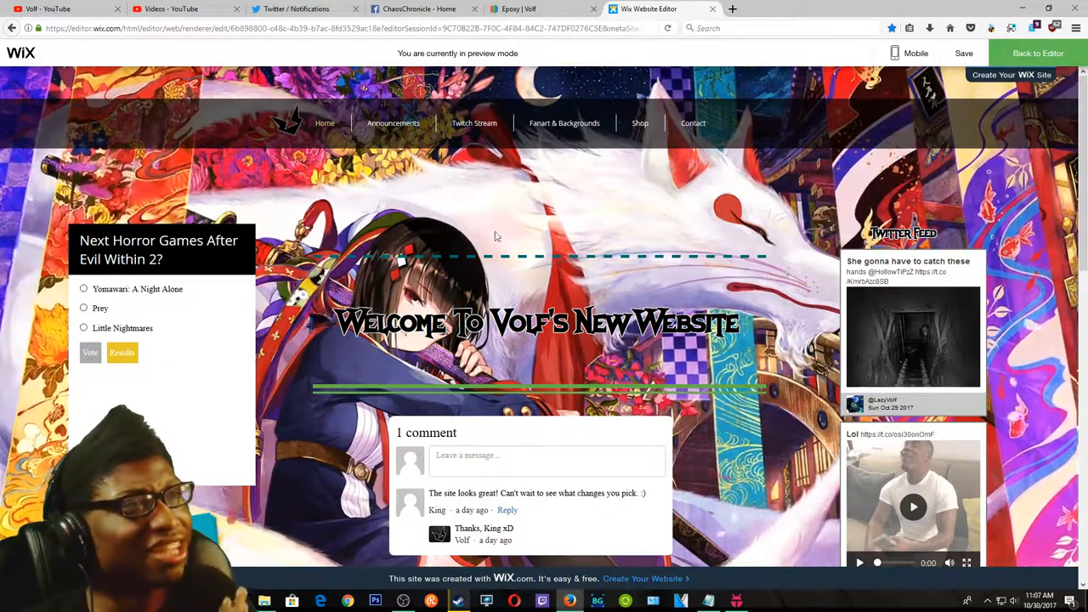
mouse_move(558, 275)
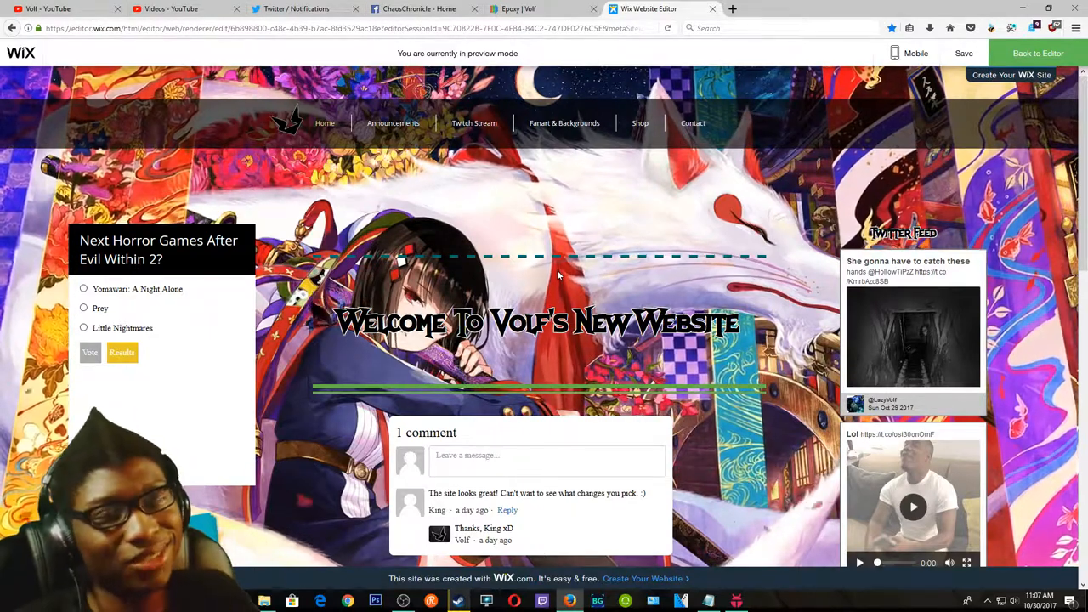
mouse_move(509, 268)
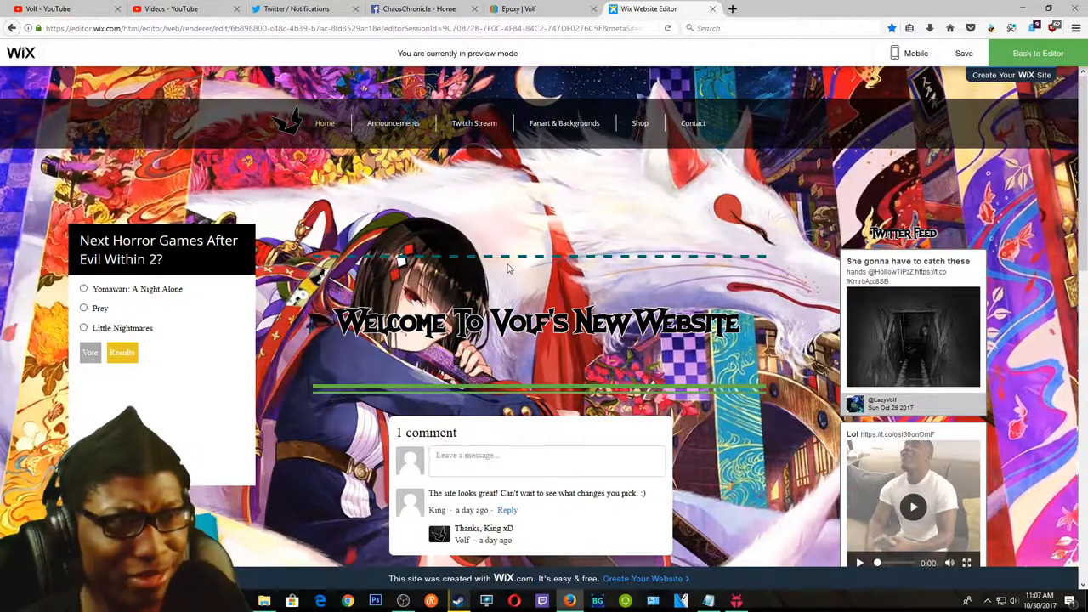
mouse_move(490, 222)
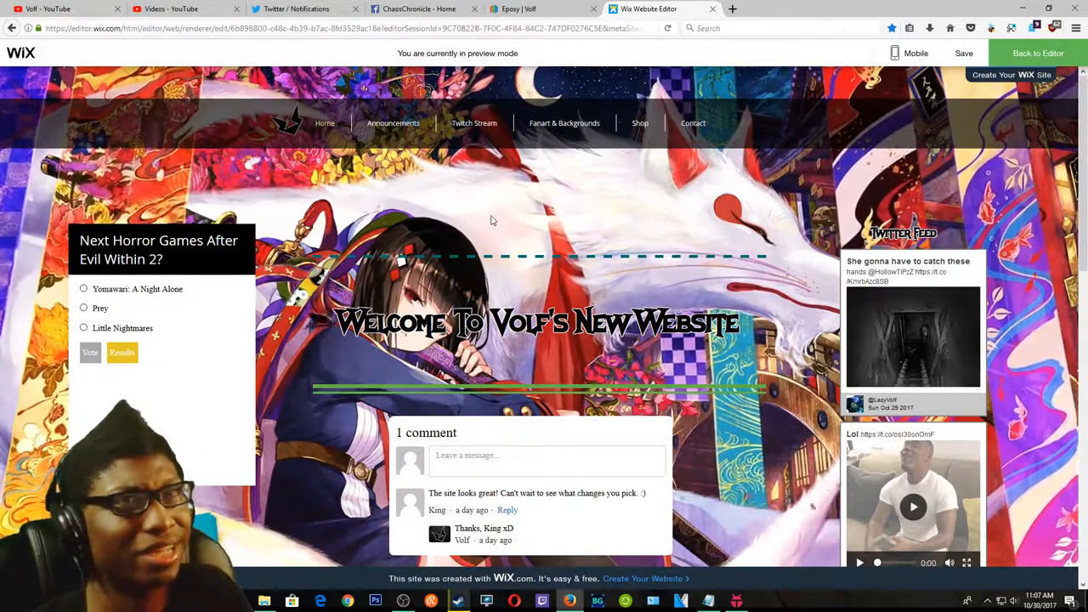
mouse_move(483, 208)
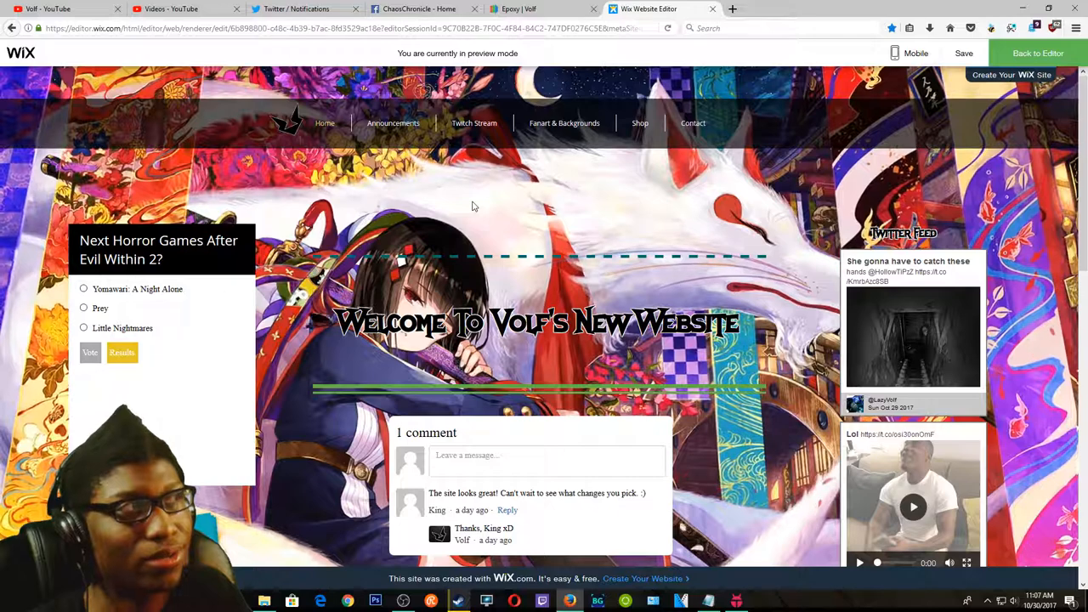
mouse_move(364, 258)
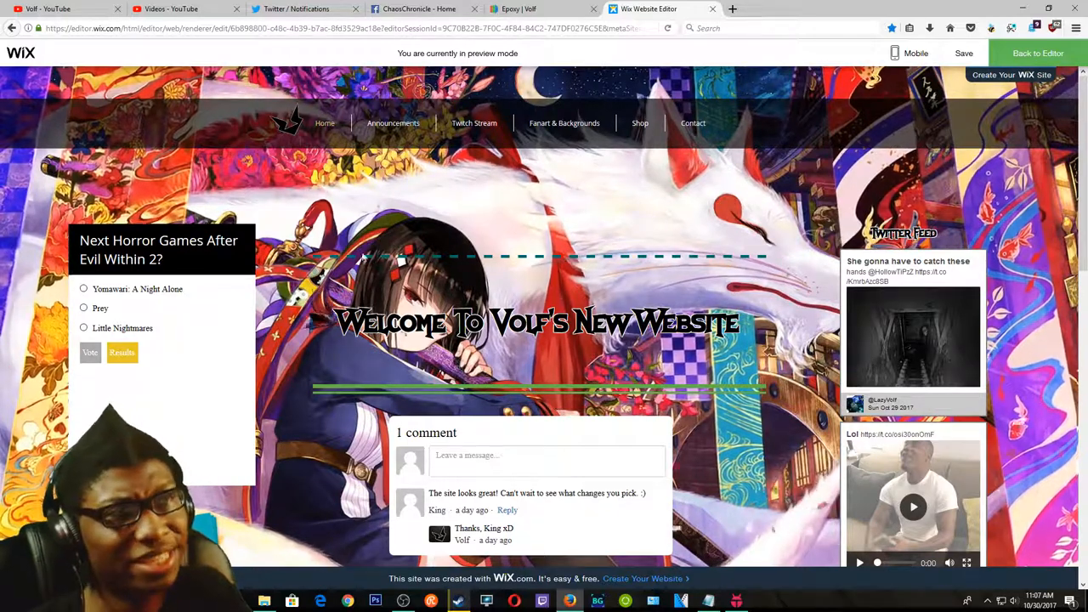
scroll("down", 3)
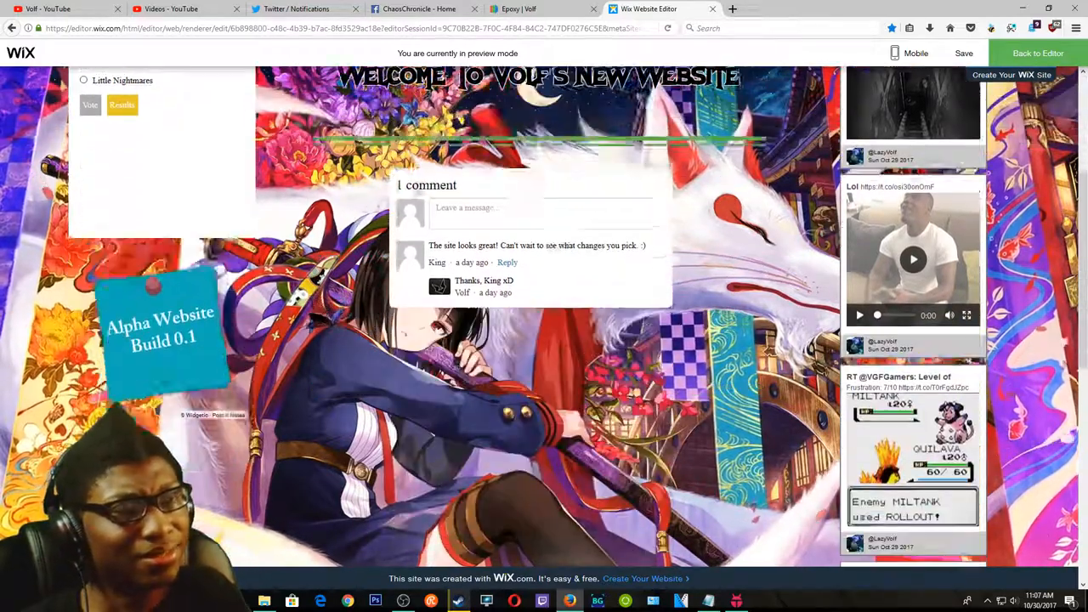
scroll("up", 3)
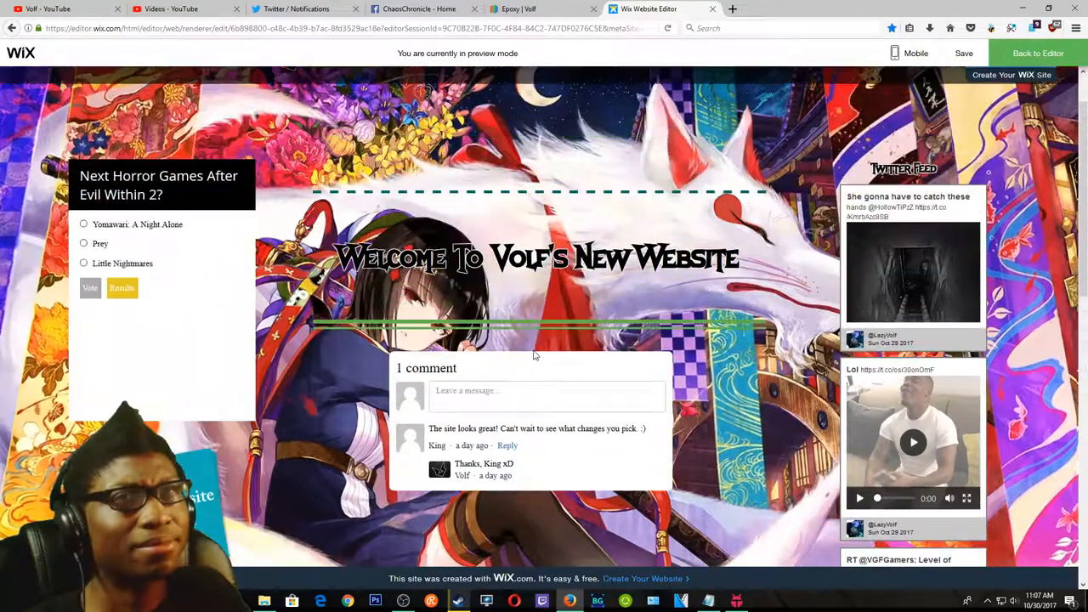
scroll("up", 3)
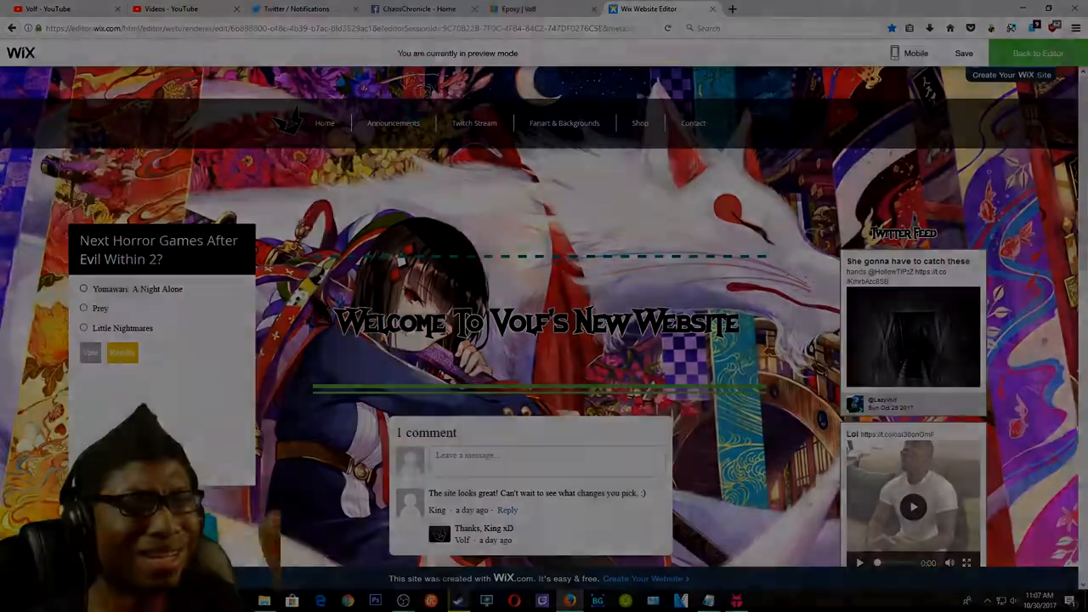